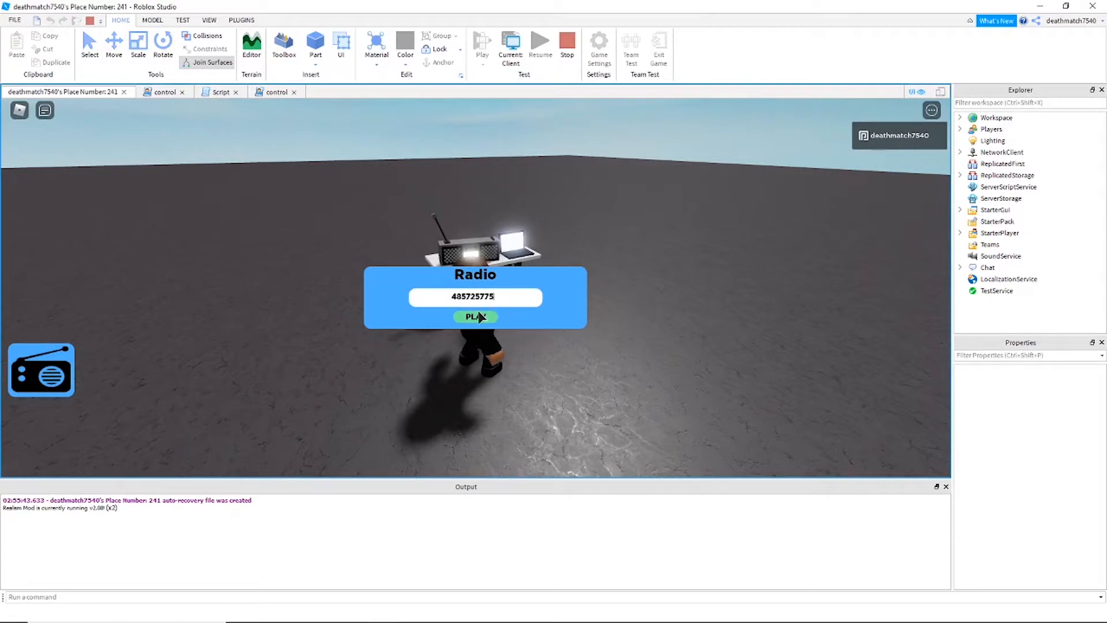
- Play the song in the finished radio demo, end the test and start a new Baseplate place
left_click(476, 316)
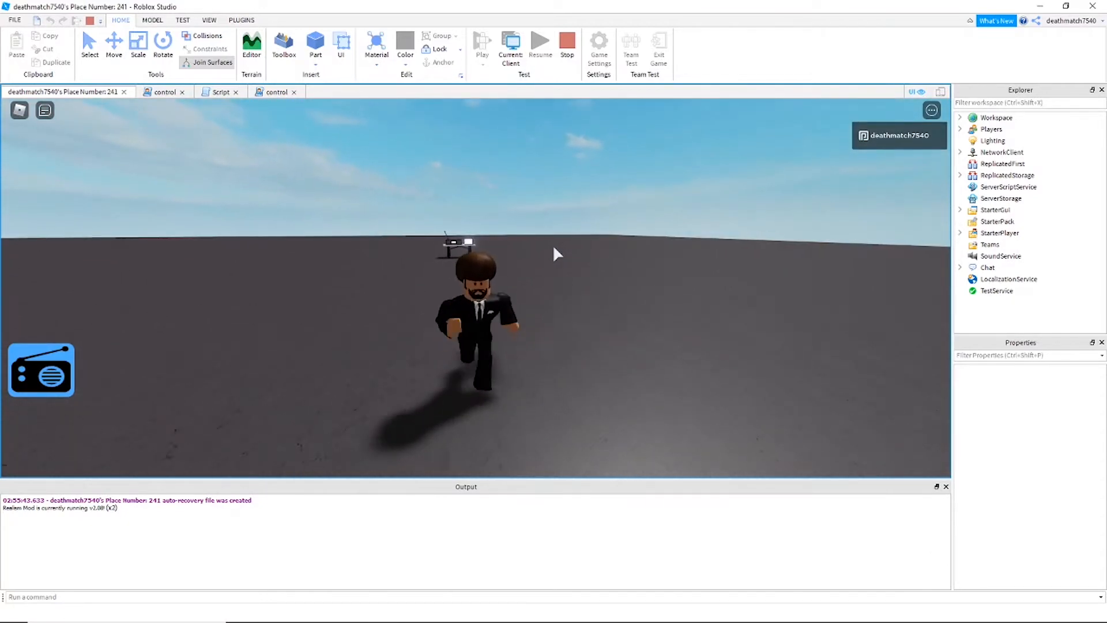
left_click(284, 44)
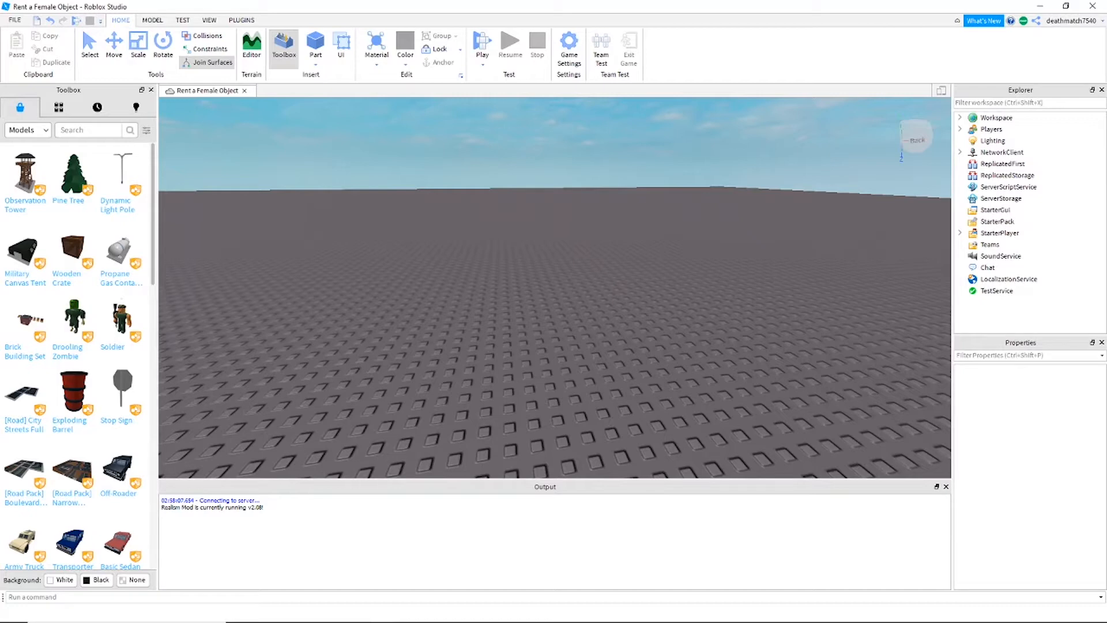
- Insert the radio model from the Toolbox and rename its unioned body part to Main
left_click(315, 44)
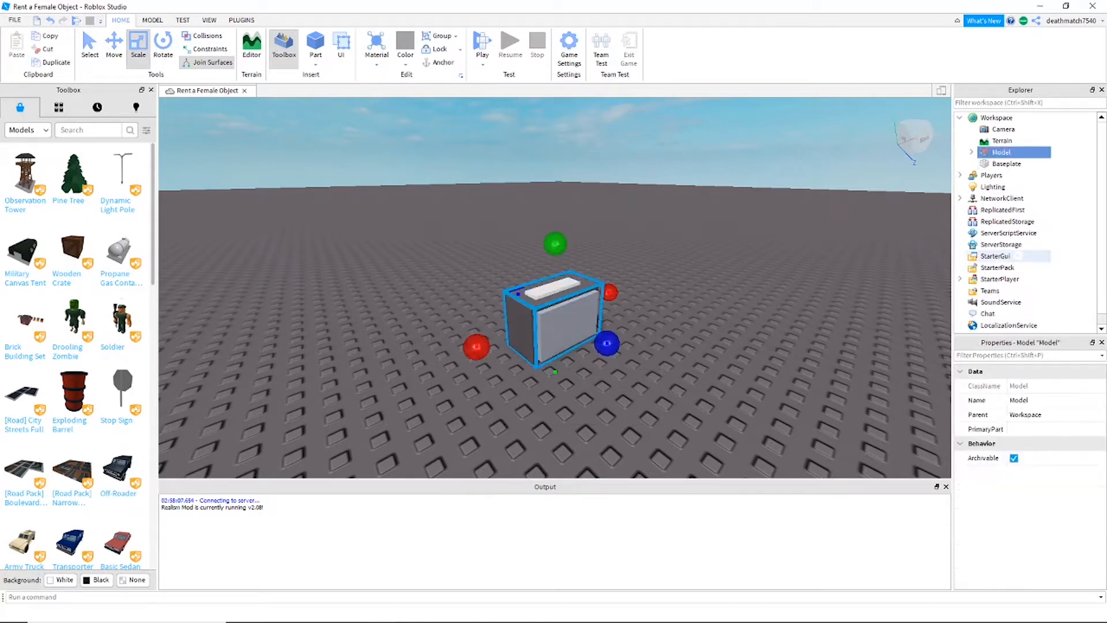
left_click(964, 152)
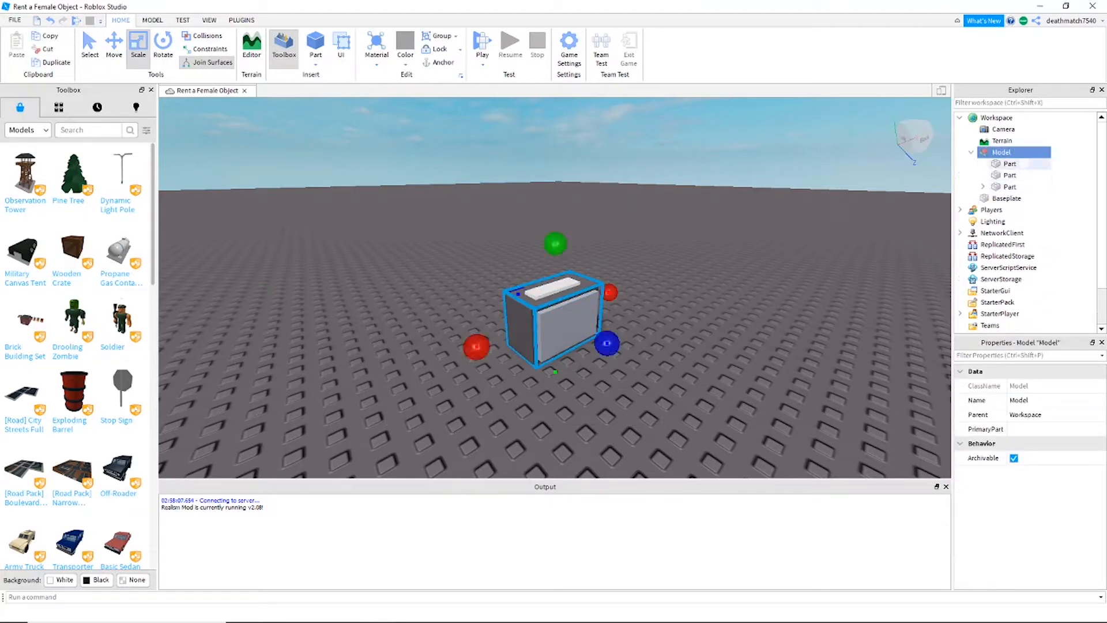
left_click(1009, 163)
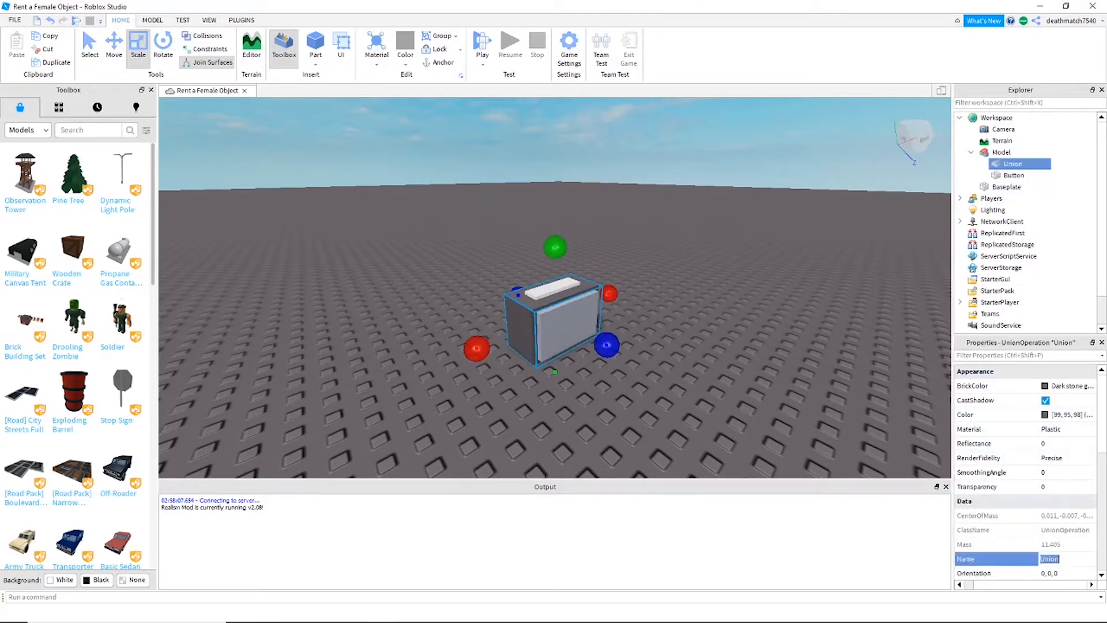
type("Main")
left_click(1005, 151)
type("Radio")
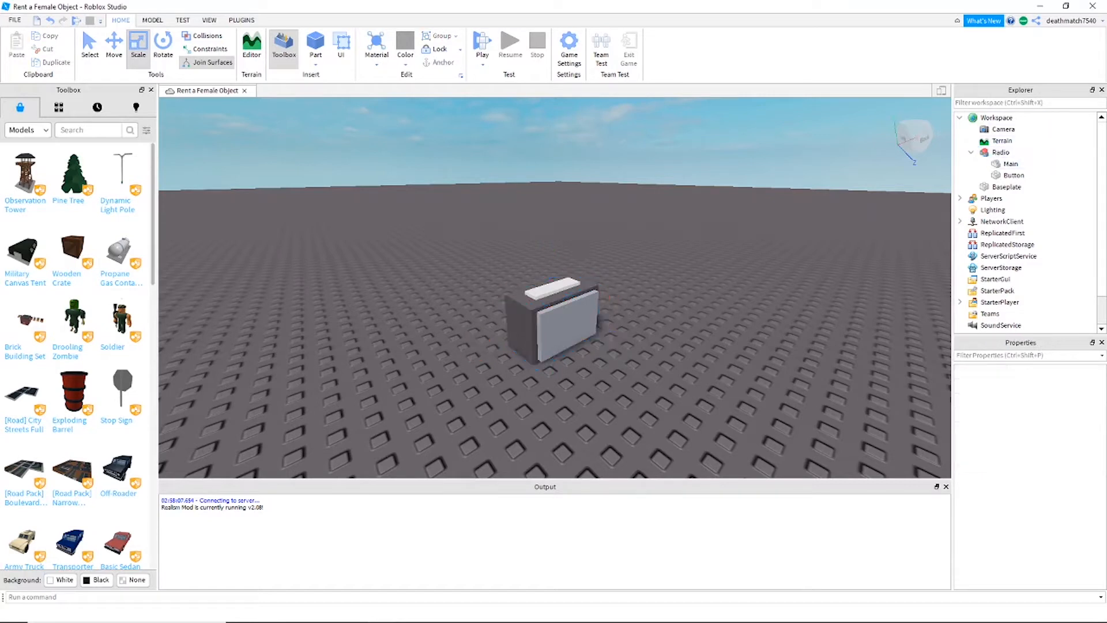
- Add a ClickDetector and a Script to the radio's Button part
left_click(1013, 176)
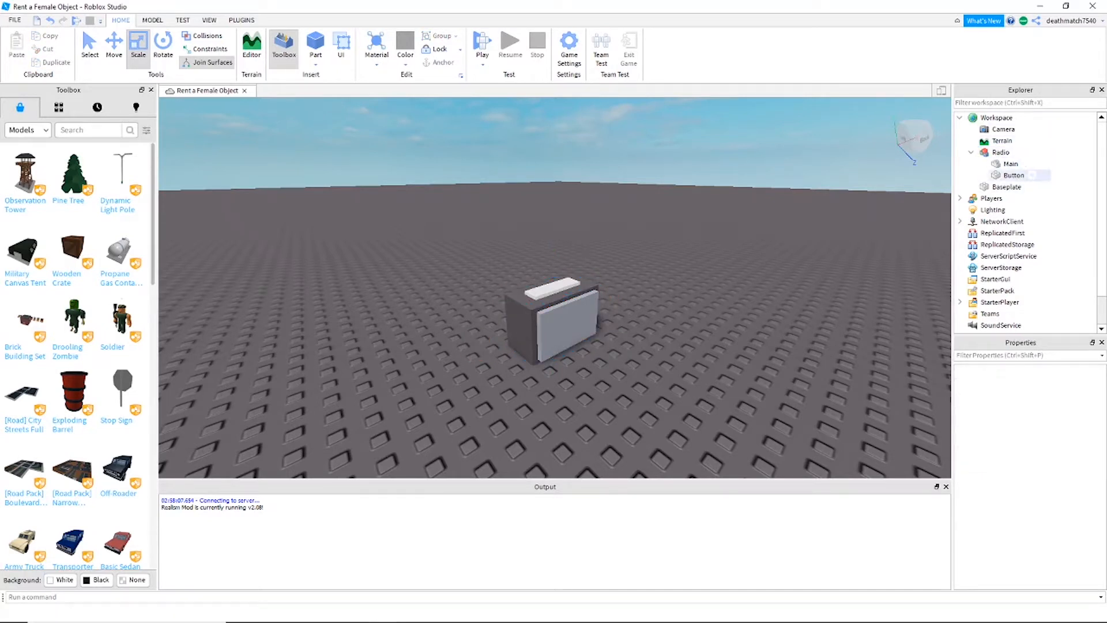
left_click(1013, 174)
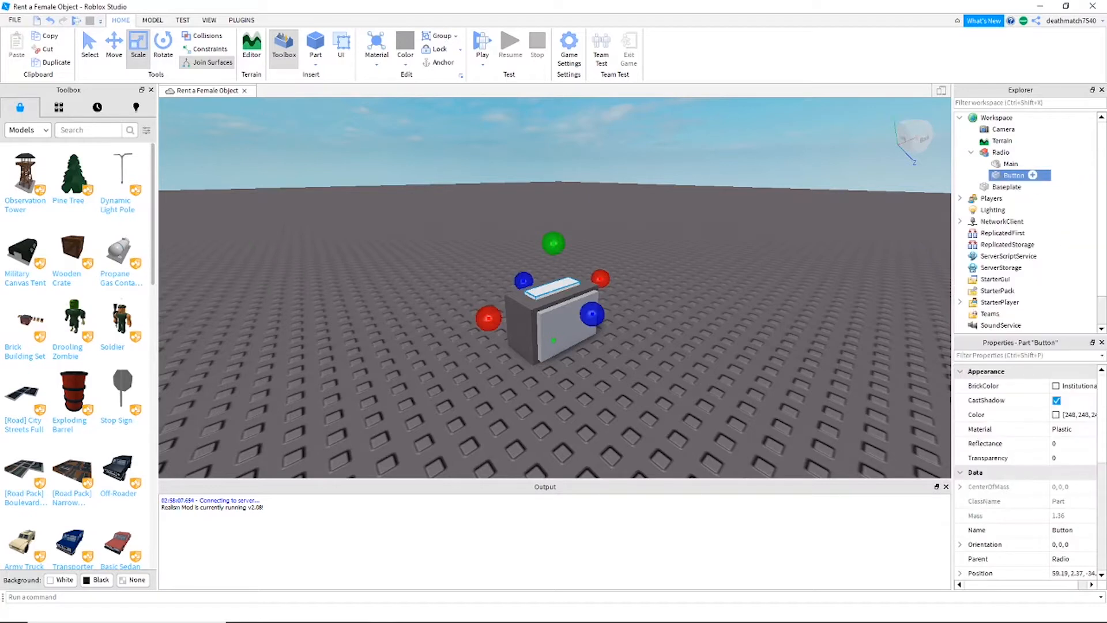
left_click(1032, 174)
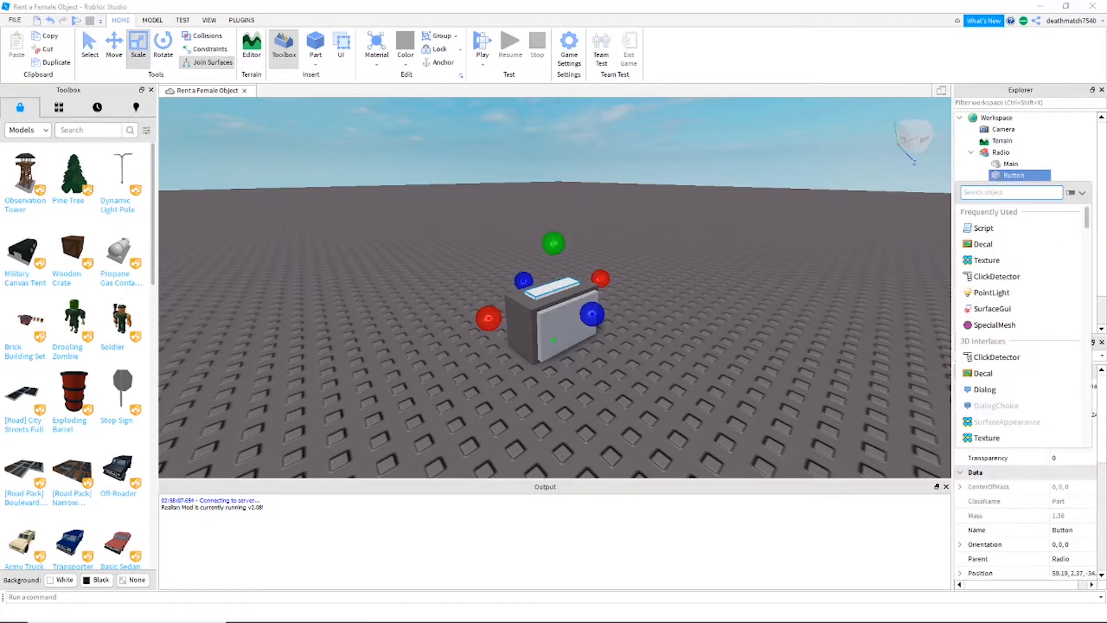
left_click(1013, 174)
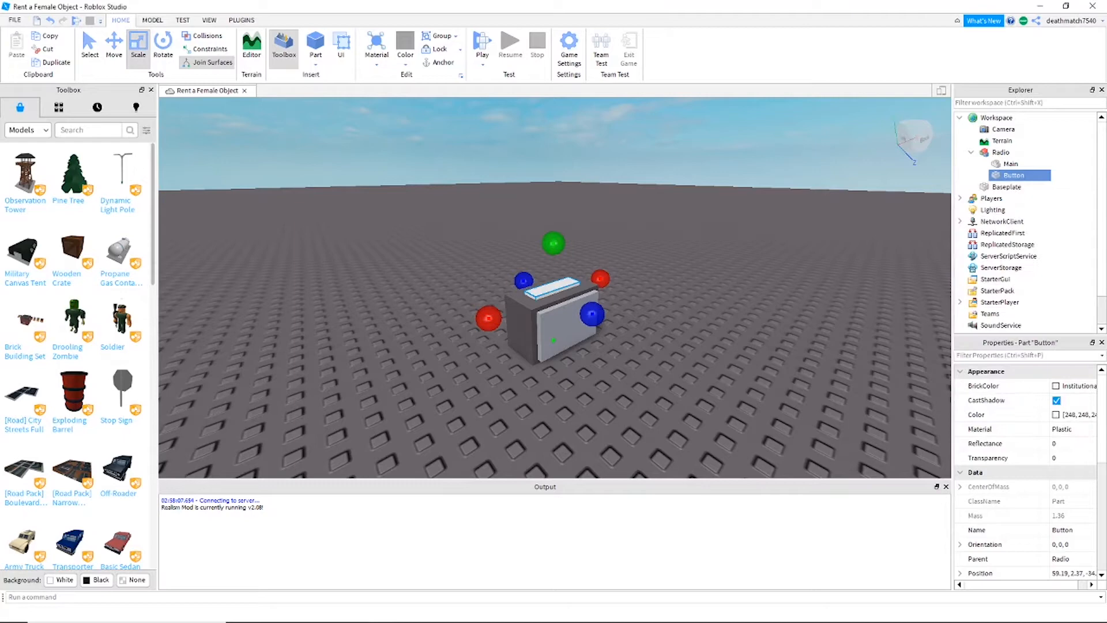
left_click(1029, 175)
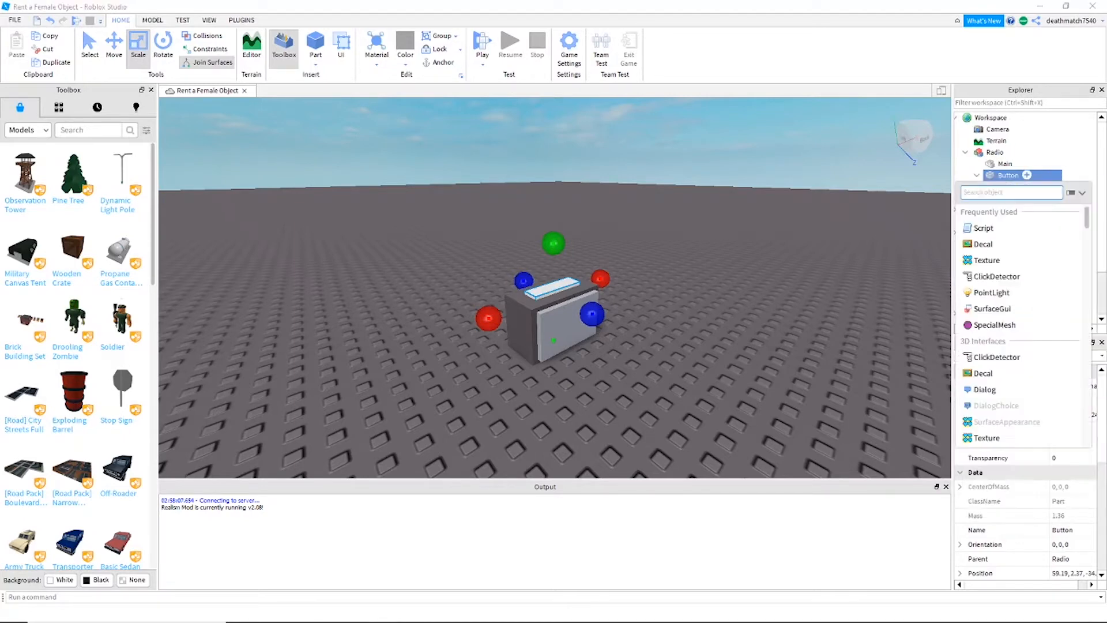
left_click(983, 227)
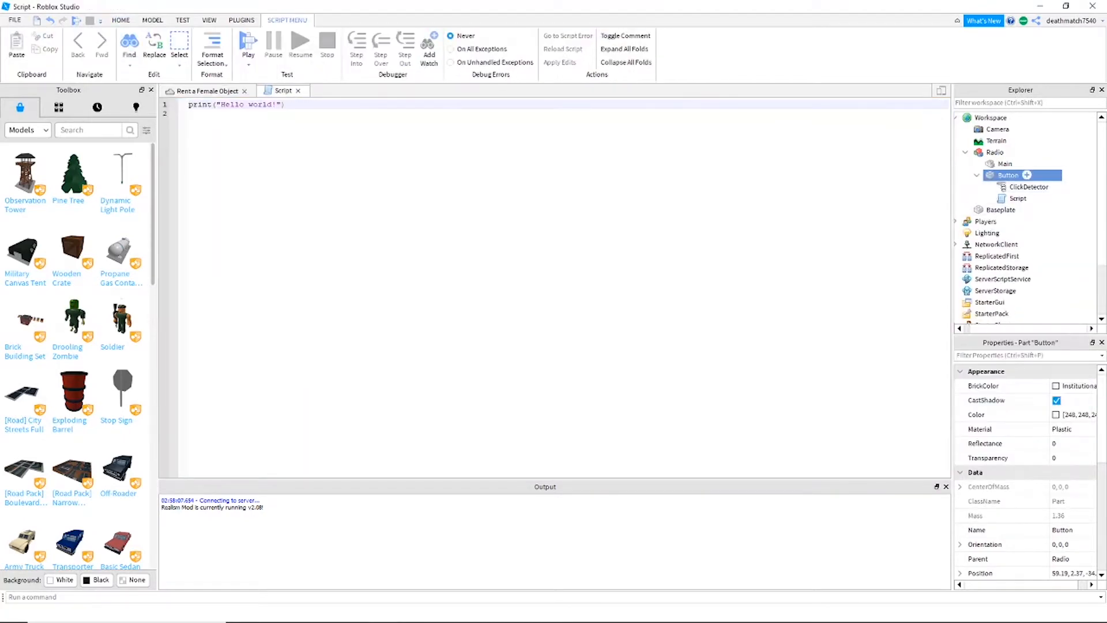
- Add a BoolValue to Button and name it RadioIsOn
left_click(1028, 175)
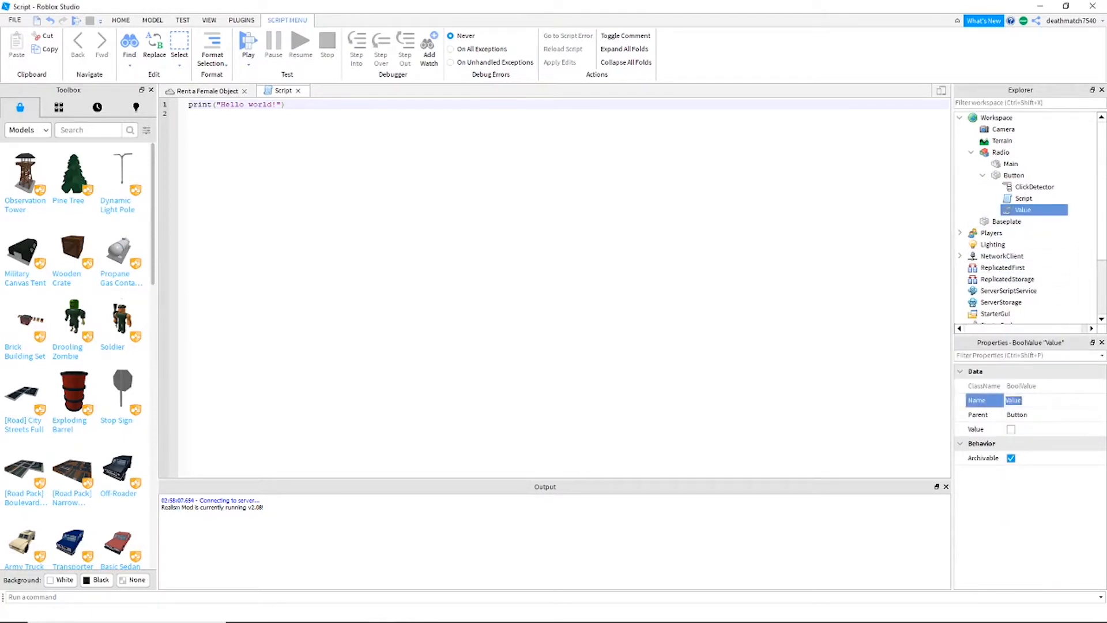
type("RadioIsOn")
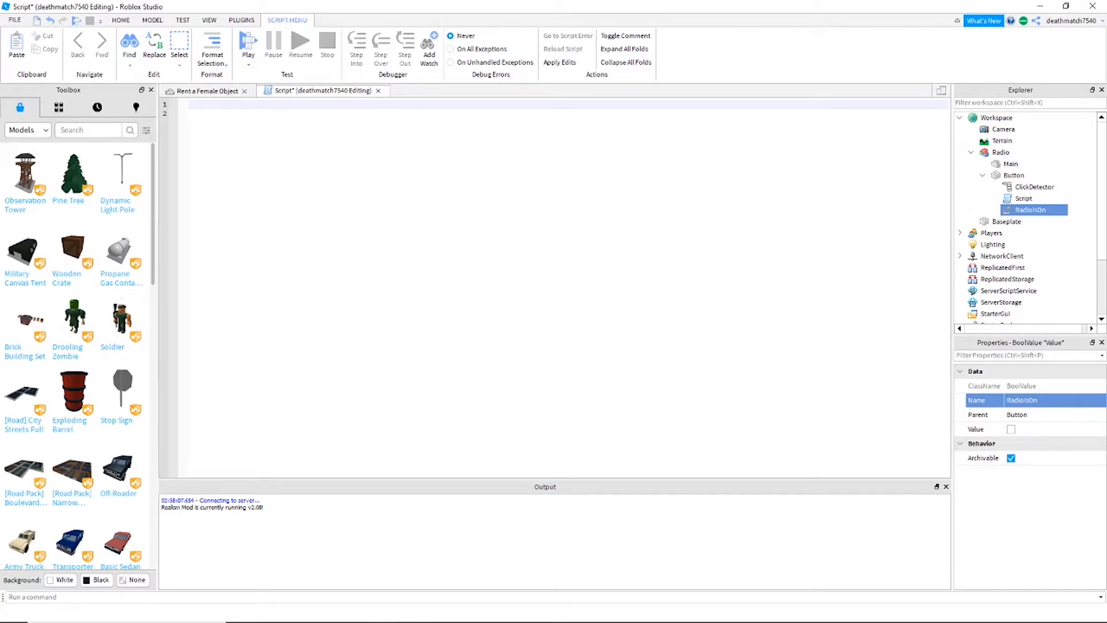
- Write the draft myfunction toggle flipping RadioIsOn and Neon/Plastic material, then show the place view
type("function myfunction(")
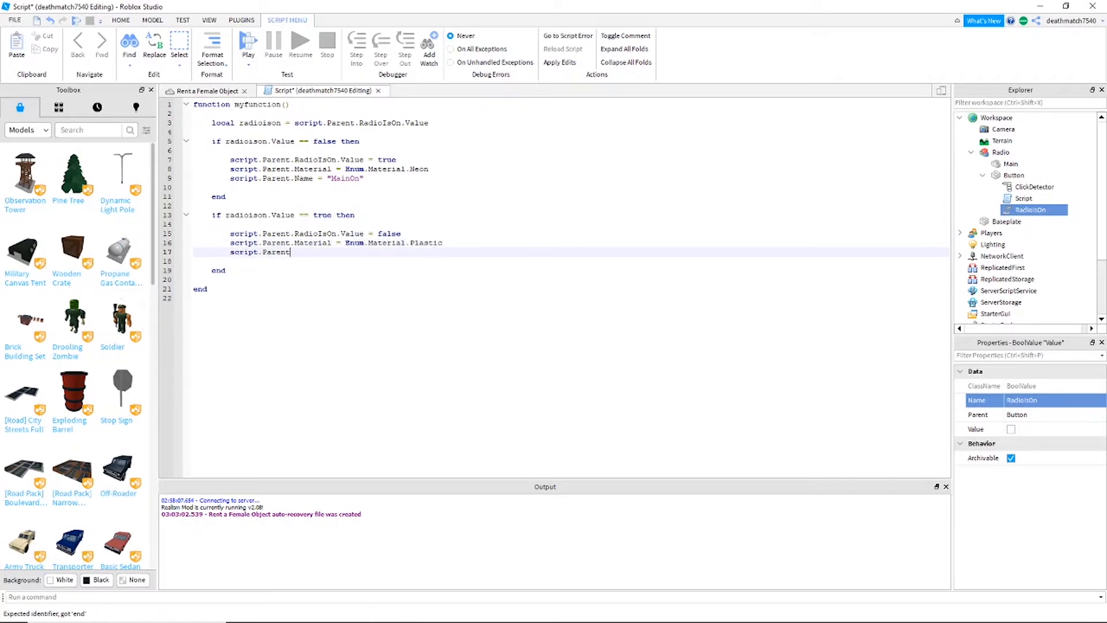
left_click(203, 90)
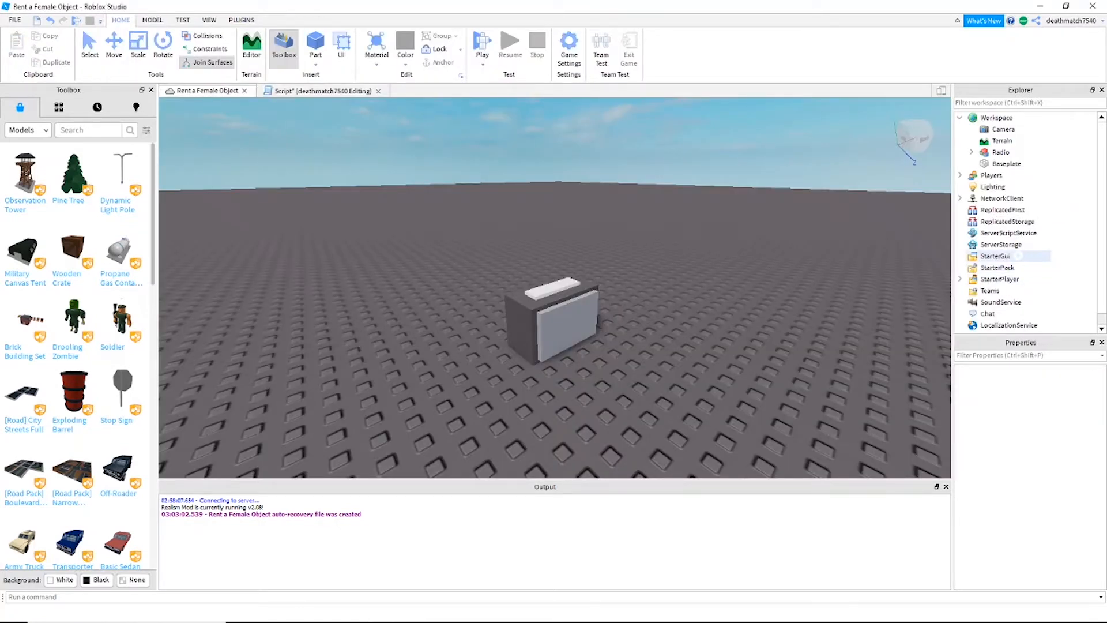
- Add a ScreenGui named RadioUI under StarterGui and insert a Value into it
left_click(997, 256)
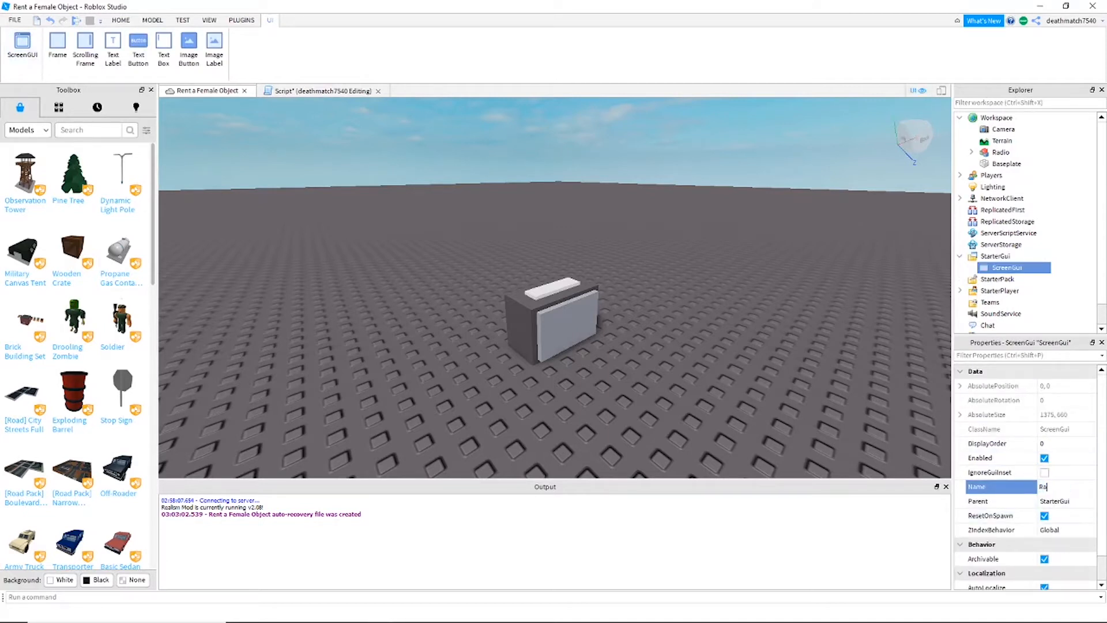
type("RadioUI")
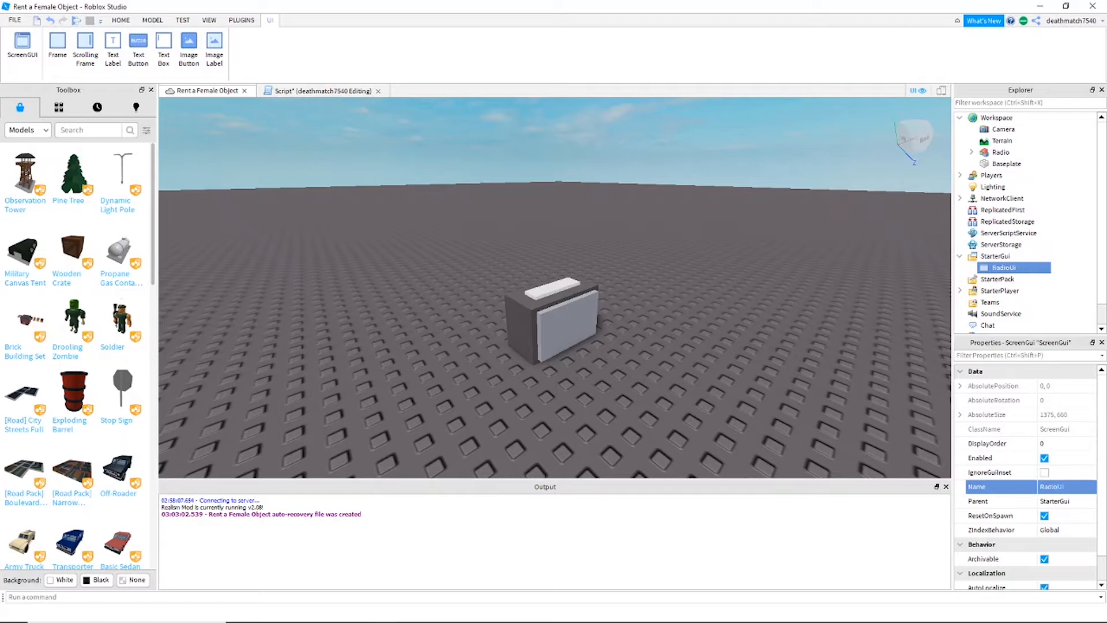
right_click(1005, 267)
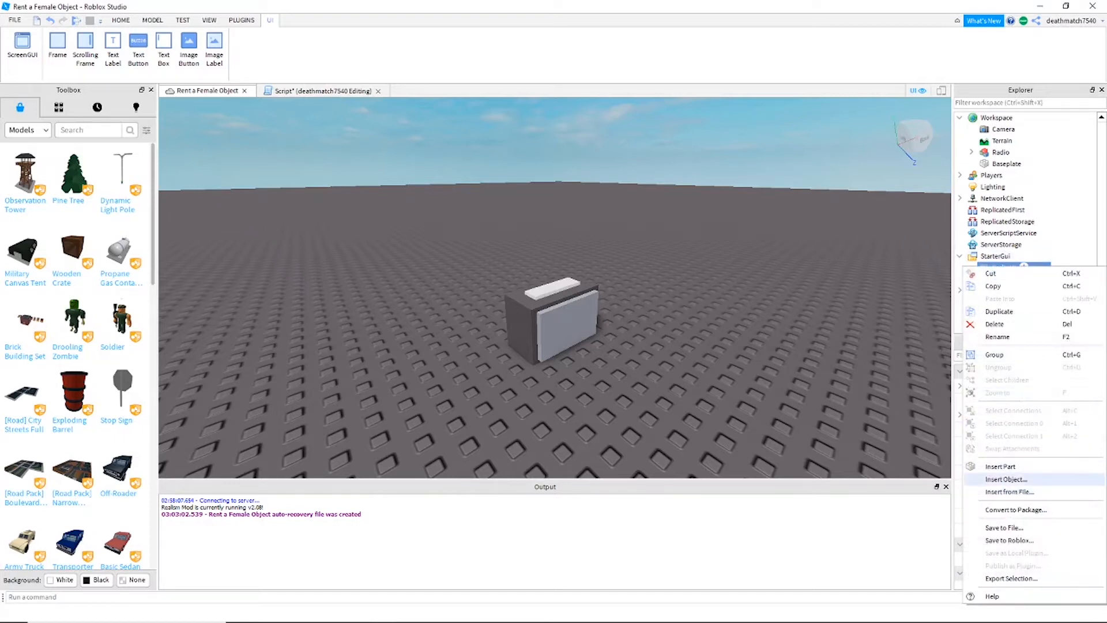
left_click(1006, 479)
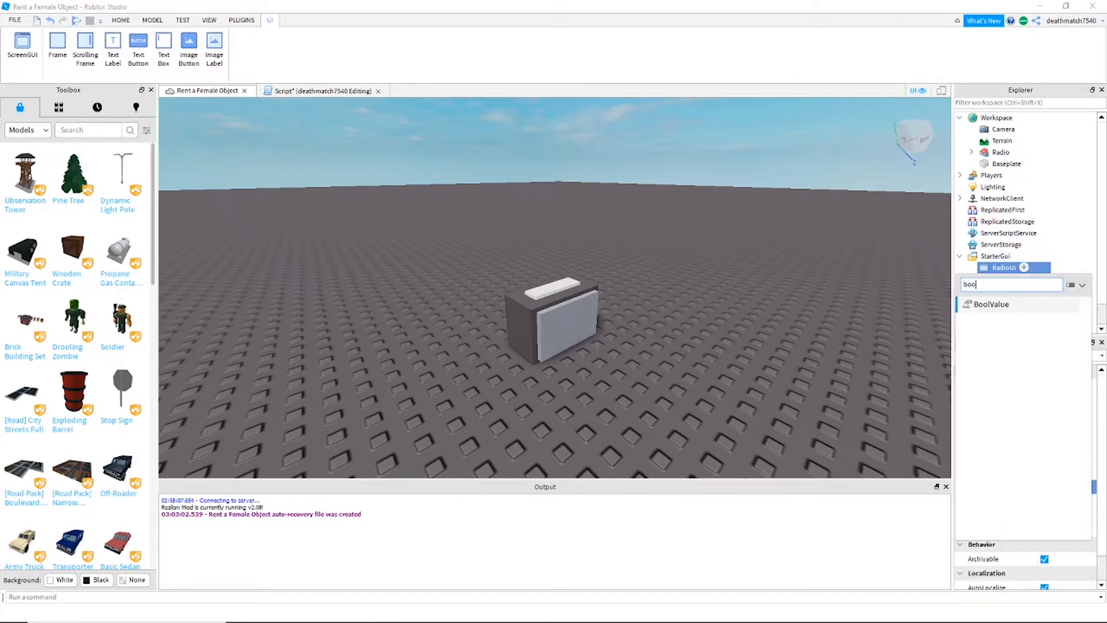
- Insert an ImageButton and a Frame into the RadioUI interface
right_click(997, 256)
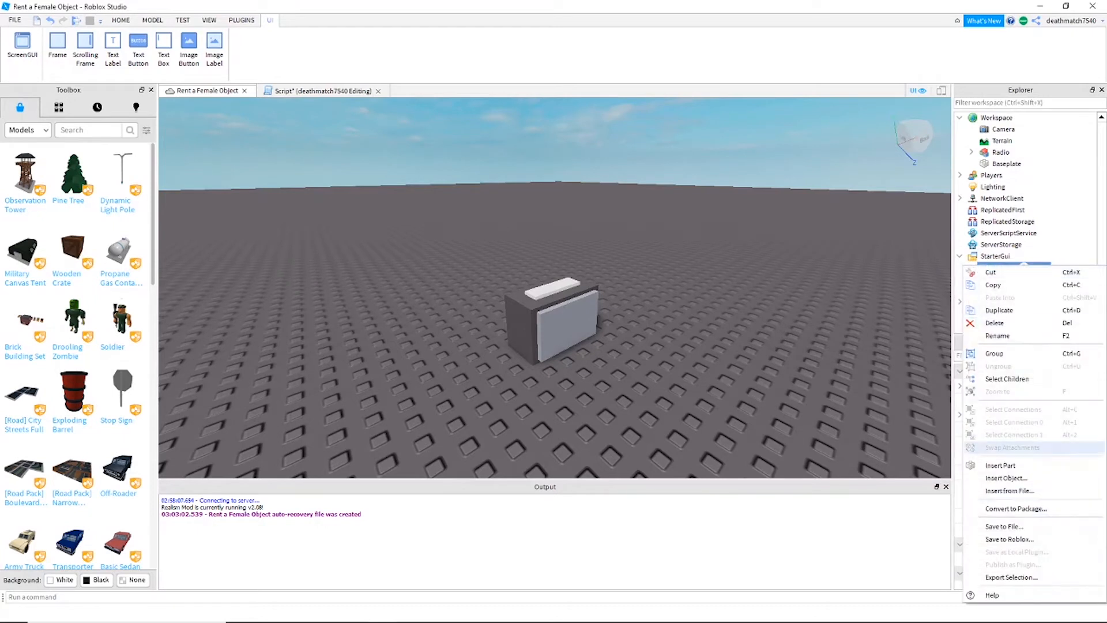
left_click(1006, 478)
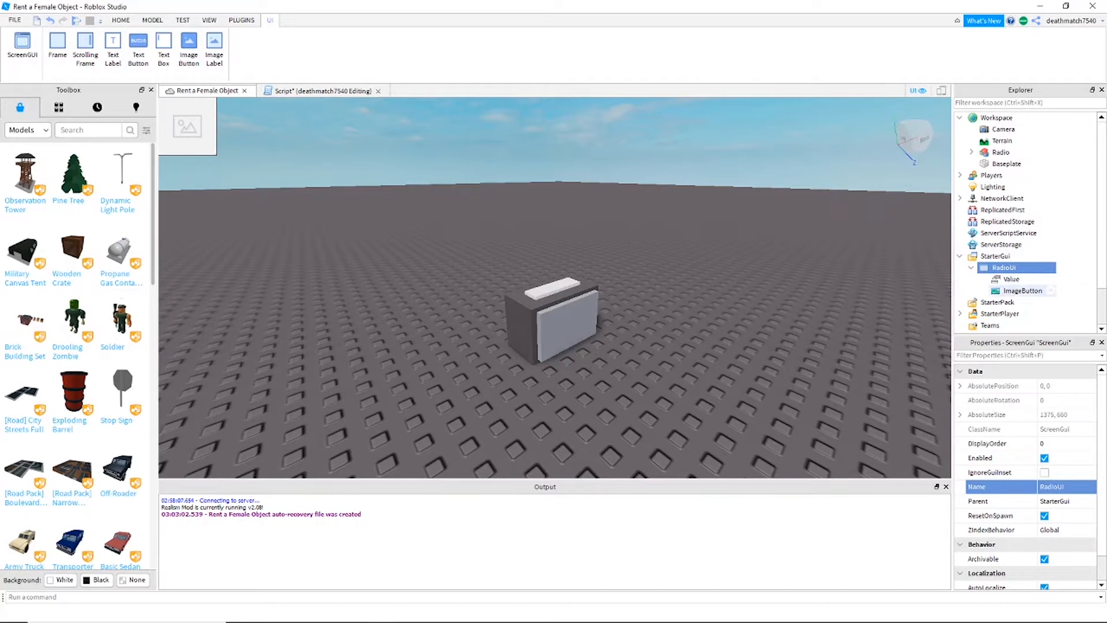
right_click(1004, 266)
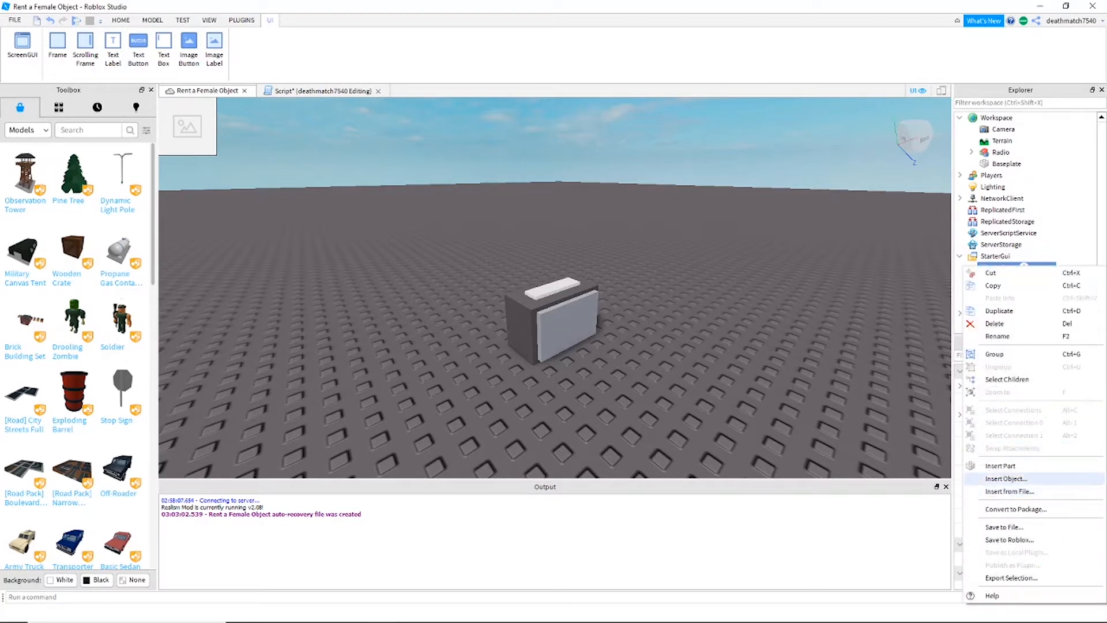
left_click(1006, 478)
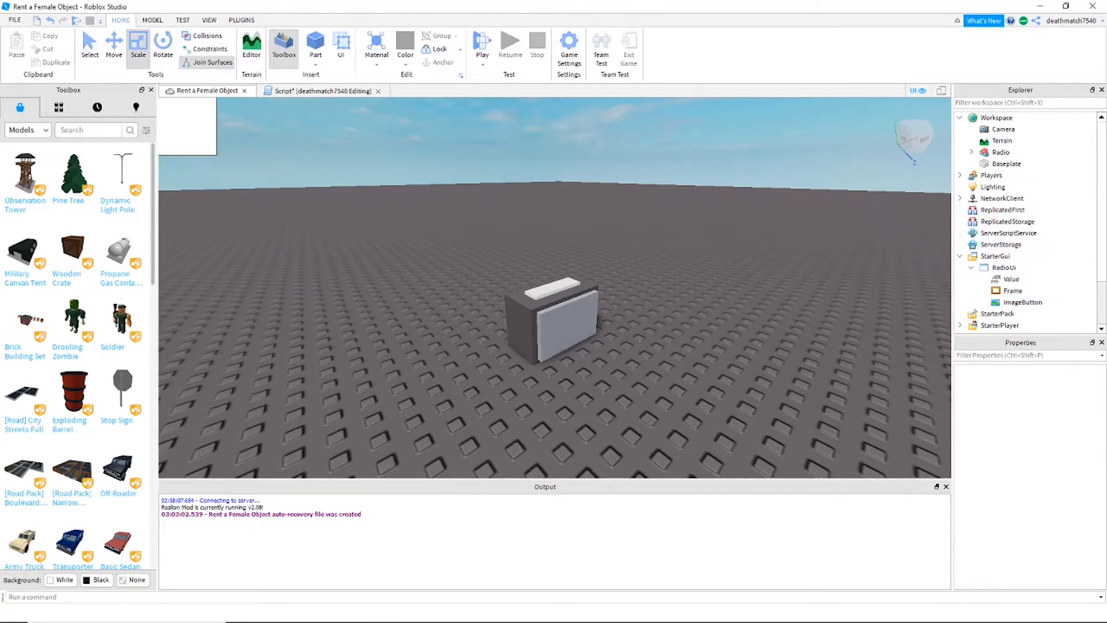
- Rename the Value to InUse and the Frame to RadioUserInterface
left_click(1011, 279)
type("InU")
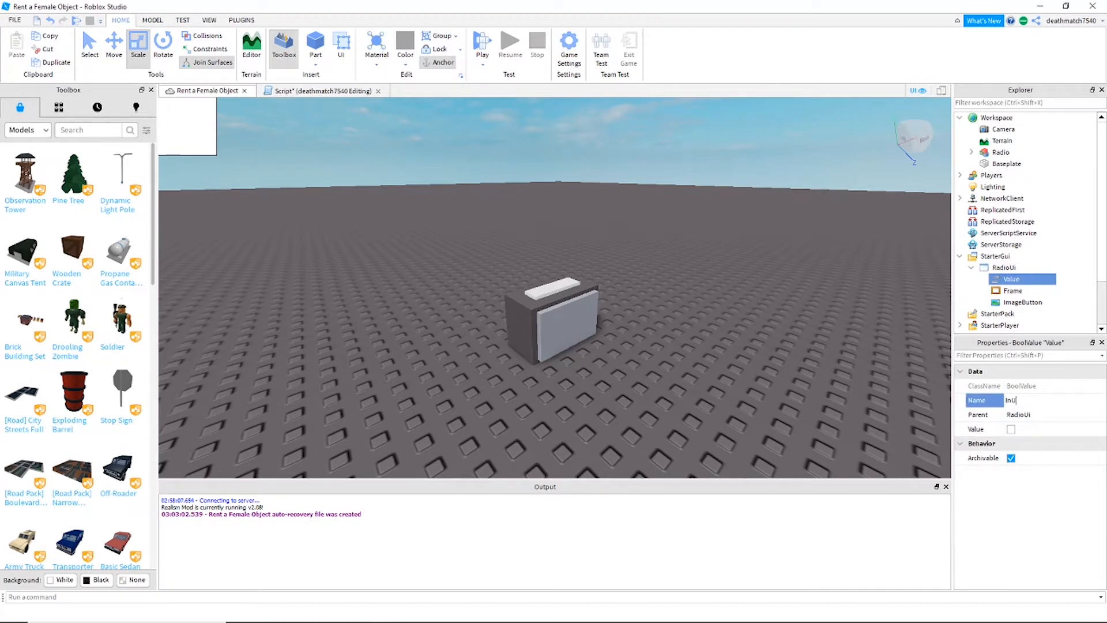
type("se")
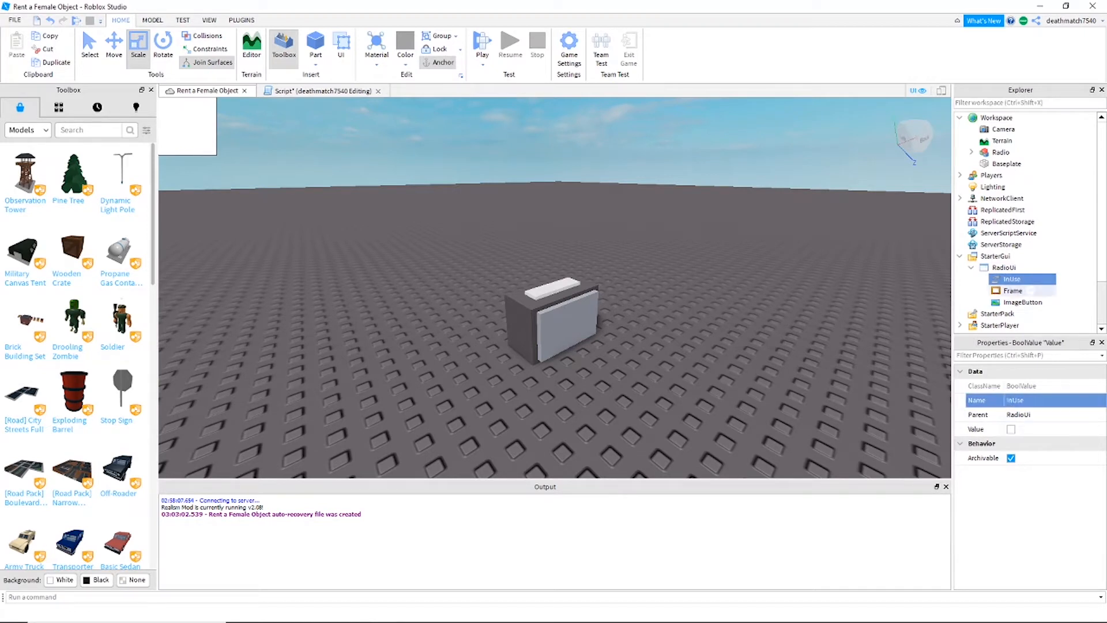
left_click(1011, 291)
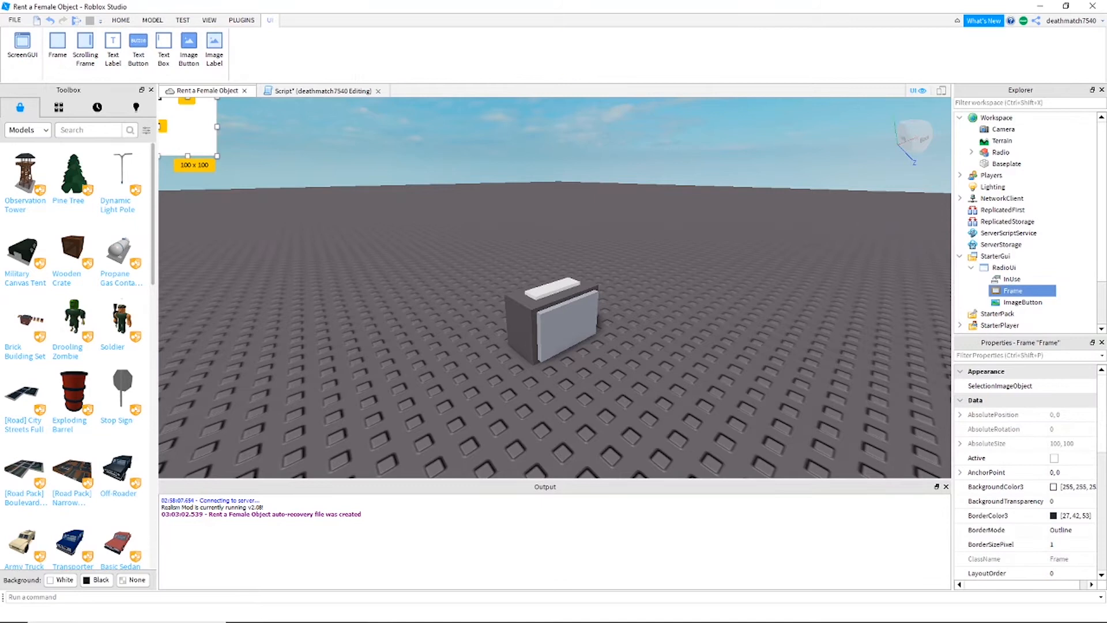
scroll("down", 3)
type("RadioUserInterface")
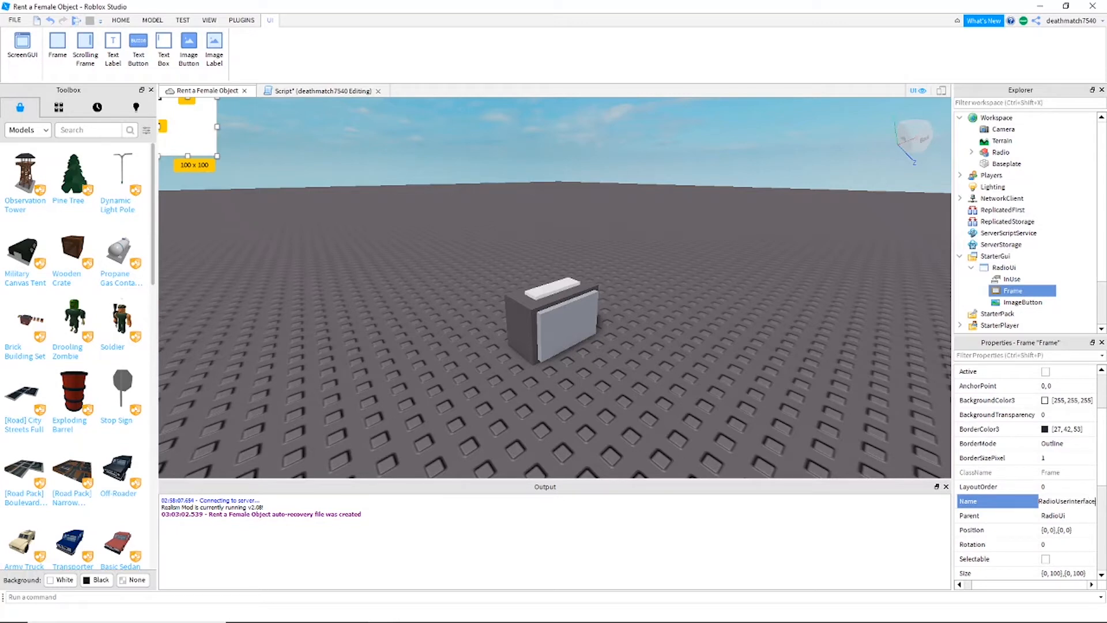
- Rename the ImageButton to RadioToggle
left_click(1024, 301)
type("Radio")
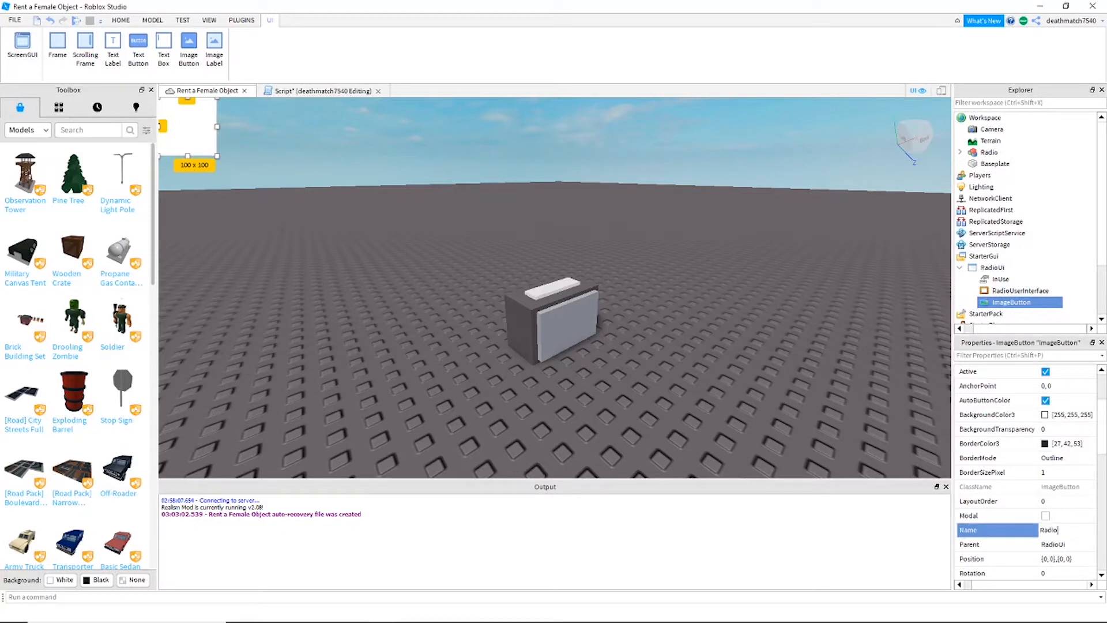
left_click(1023, 291)
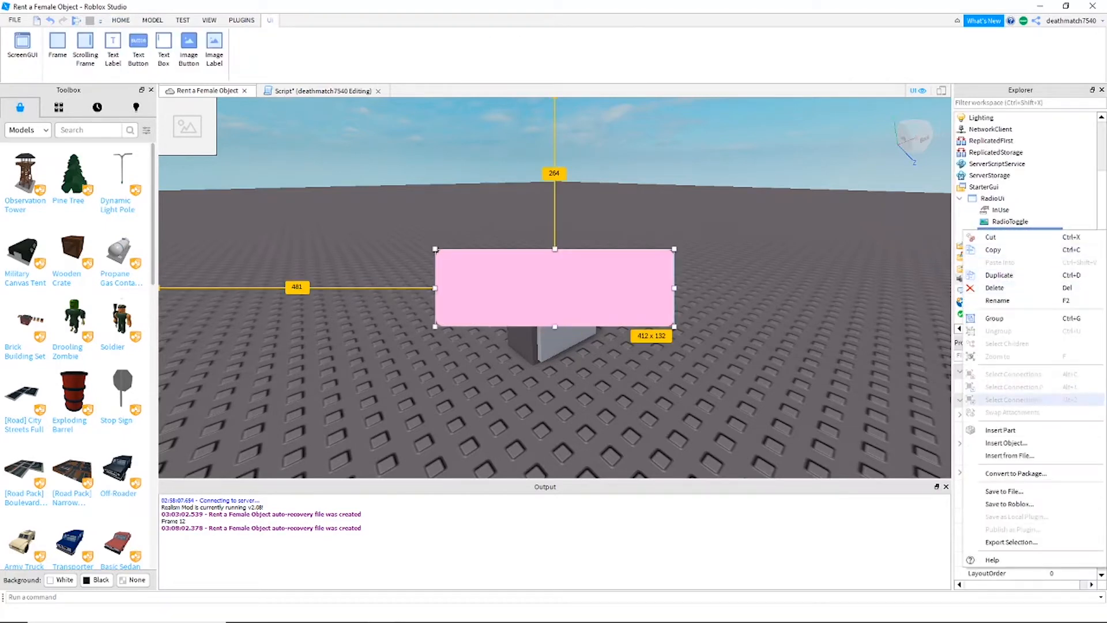
- Insert a TextLabel and a TextButton into the RadioUserInterface frame
left_click(1004, 443)
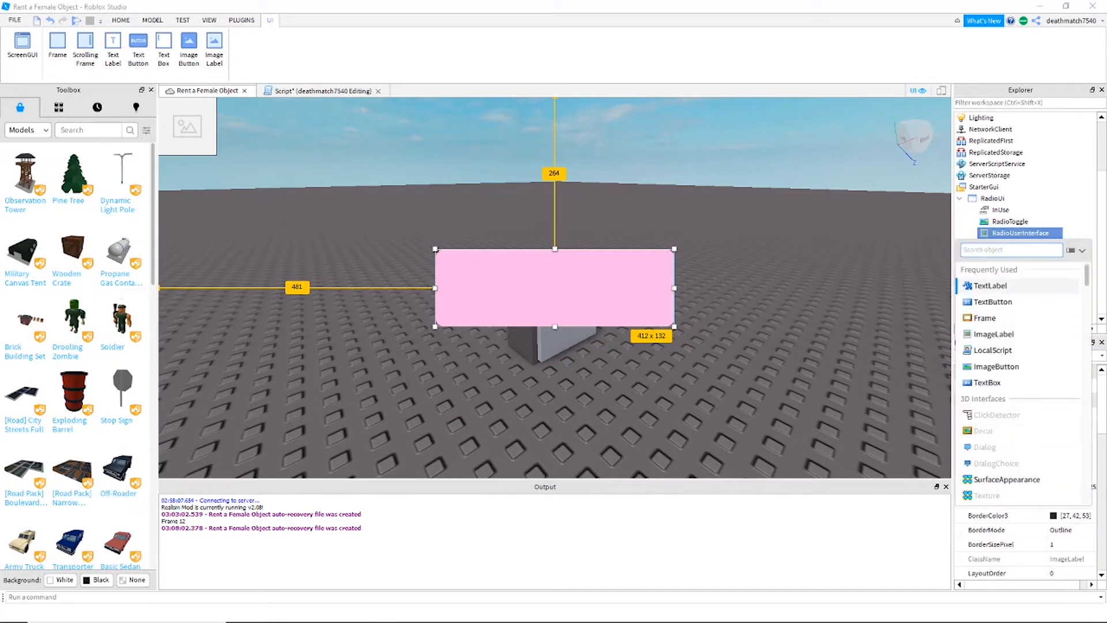
left_click(992, 285)
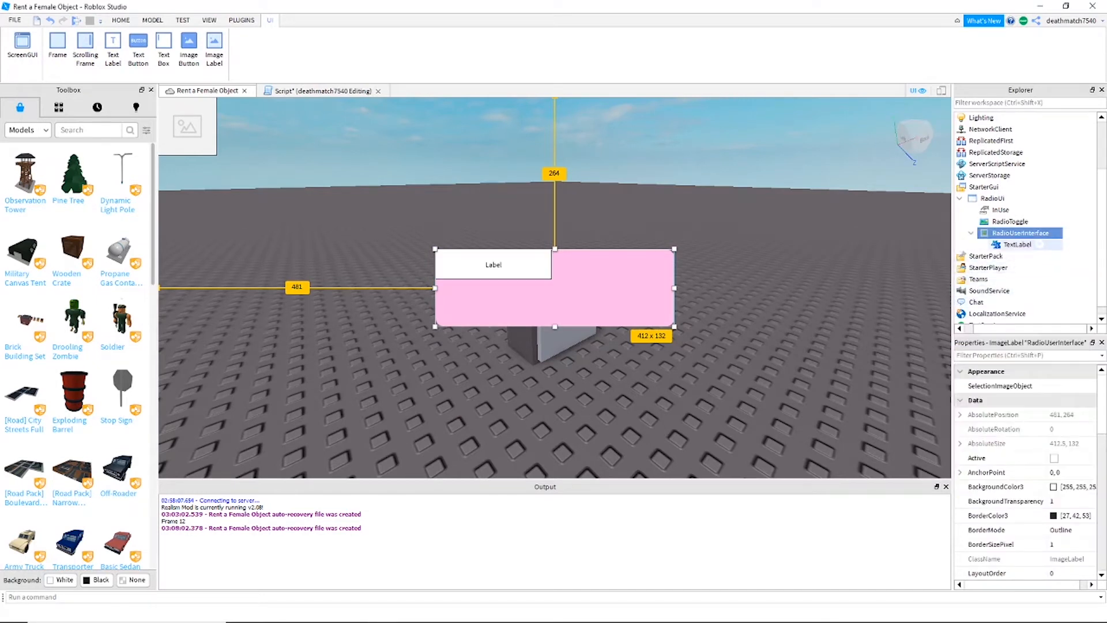
left_click(1031, 255)
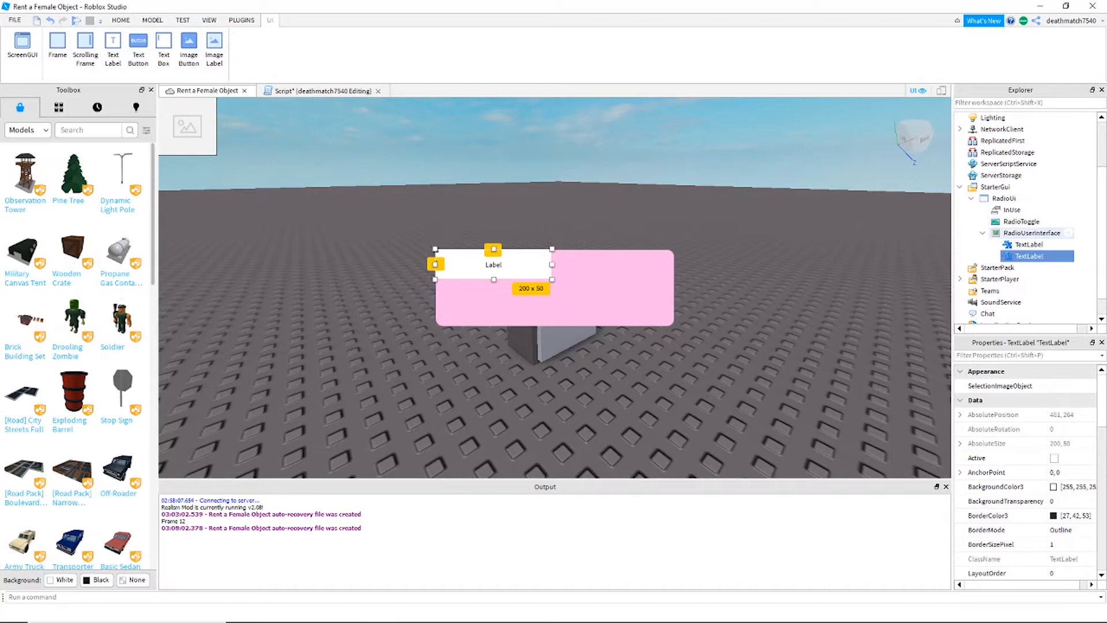
left_click(1058, 233)
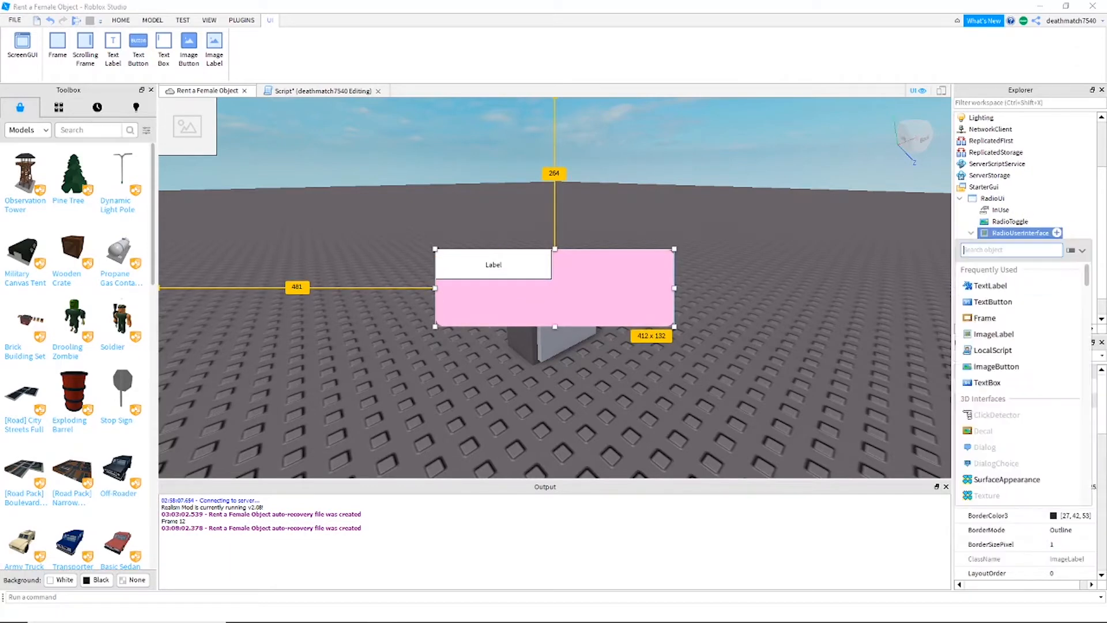
mouse_move(993, 301)
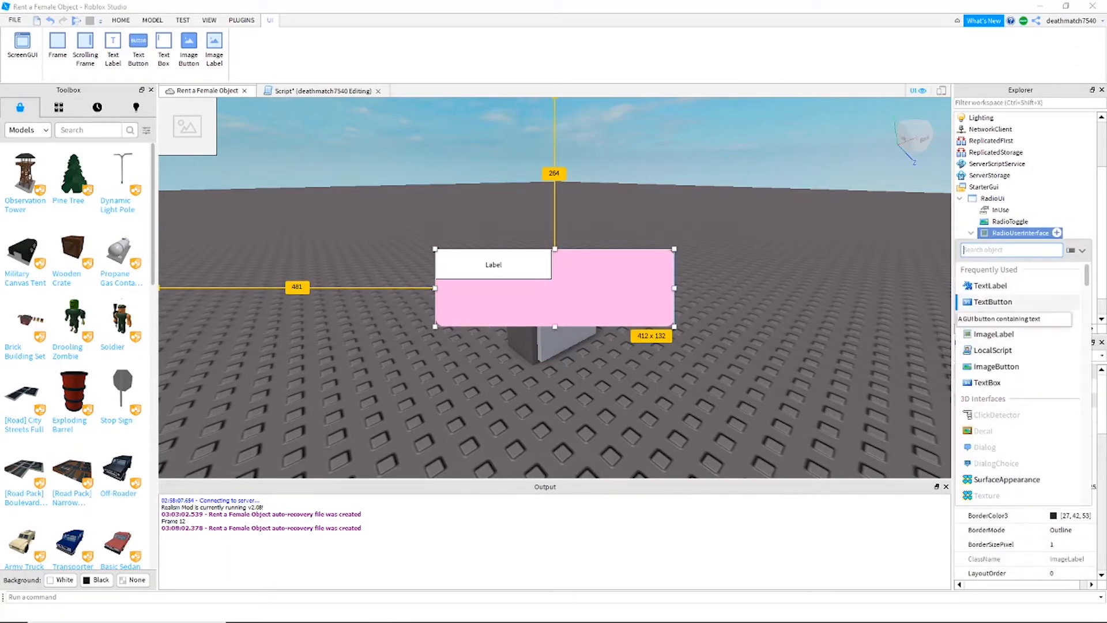
- Insert a TextBox and a second TextLabel into the frame
right_click(1024, 233)
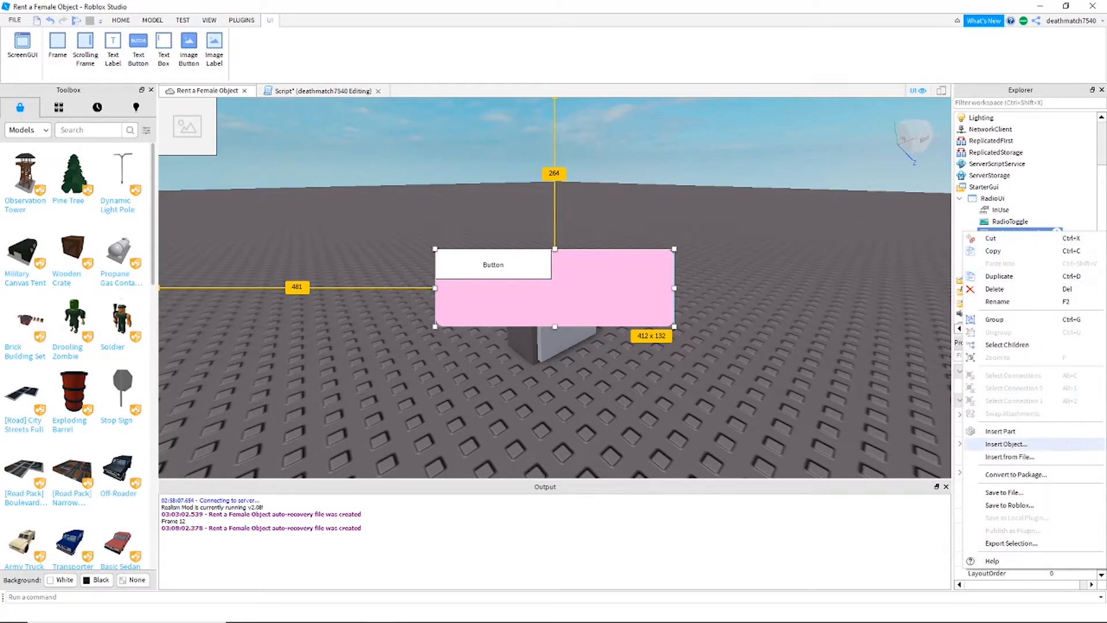
left_click(1006, 443)
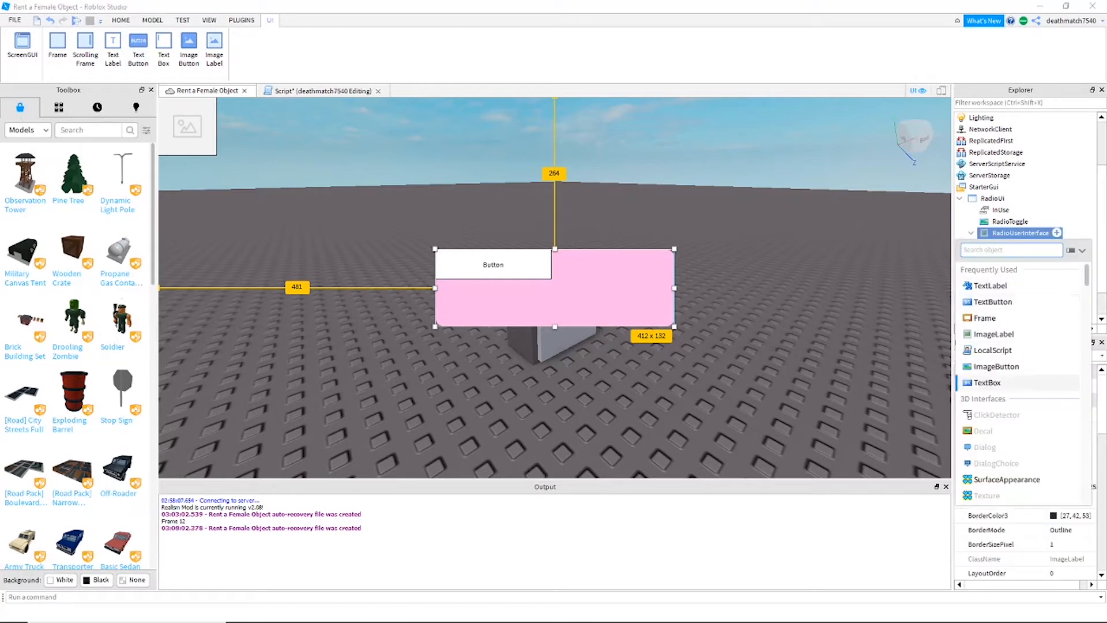
right_click(1015, 232)
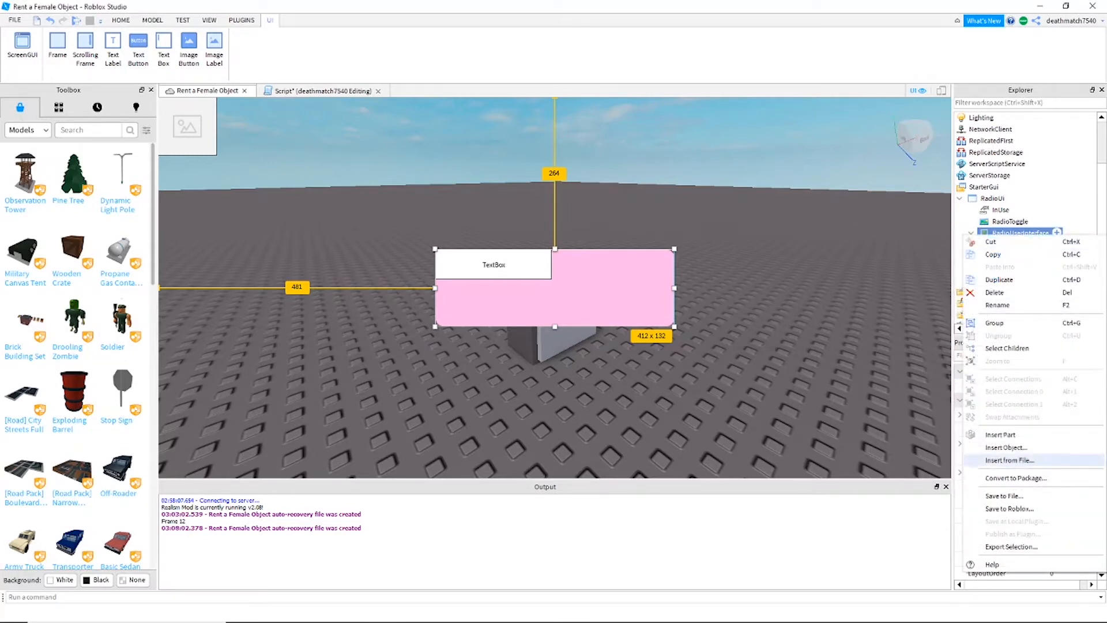
left_click(1005, 448)
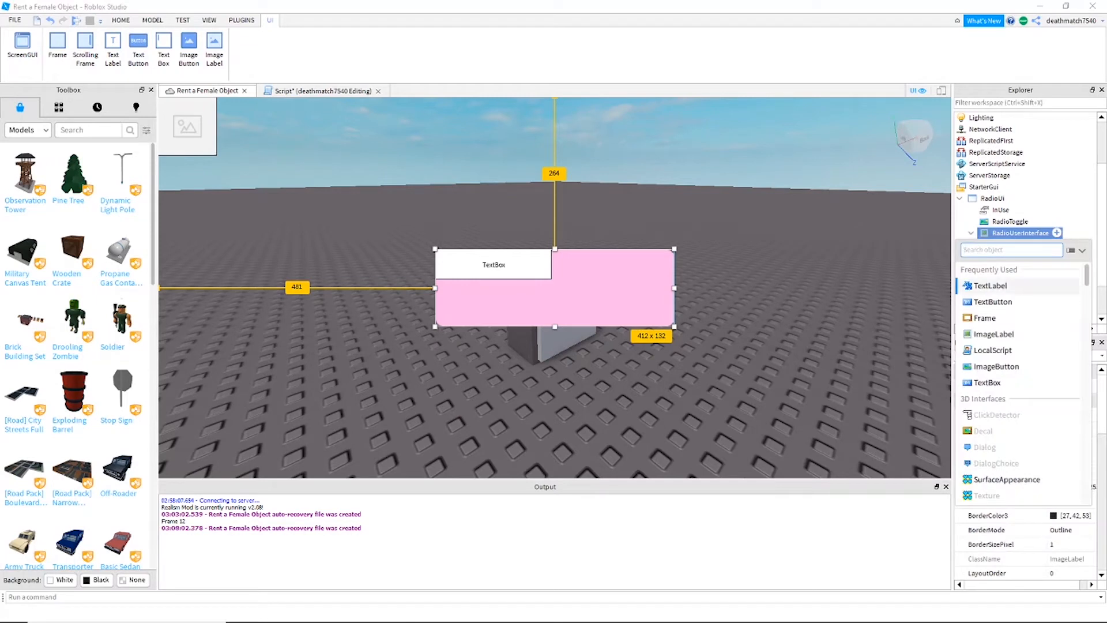
left_click(1021, 233)
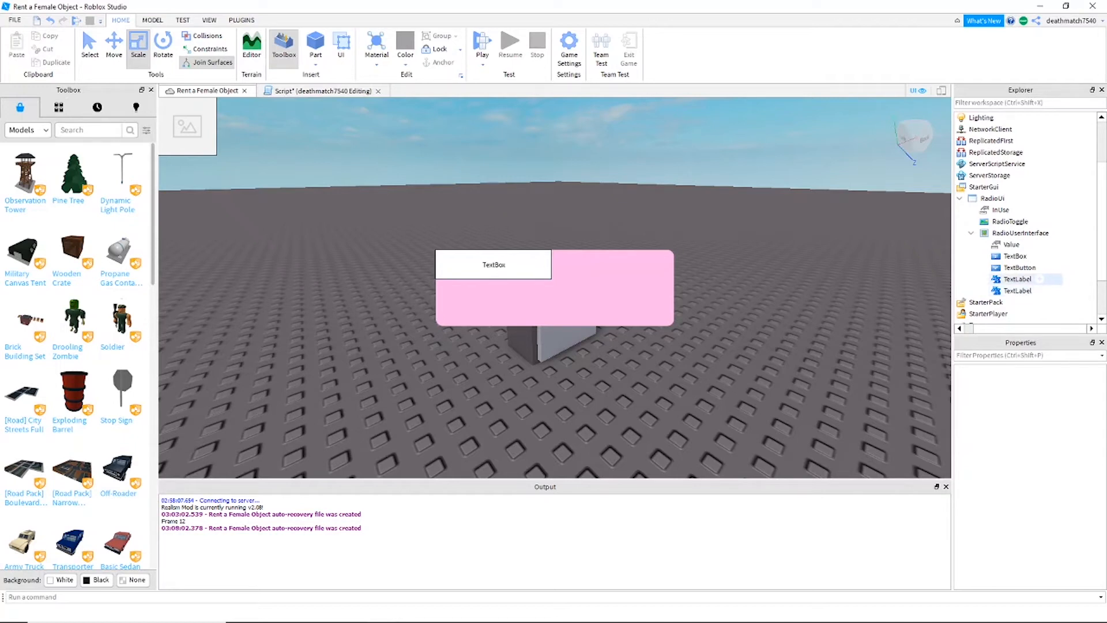
- Rename the frame's children to Title, PlayPause, SoundId, Error and the Value to IsPlaying
left_click(1016, 291)
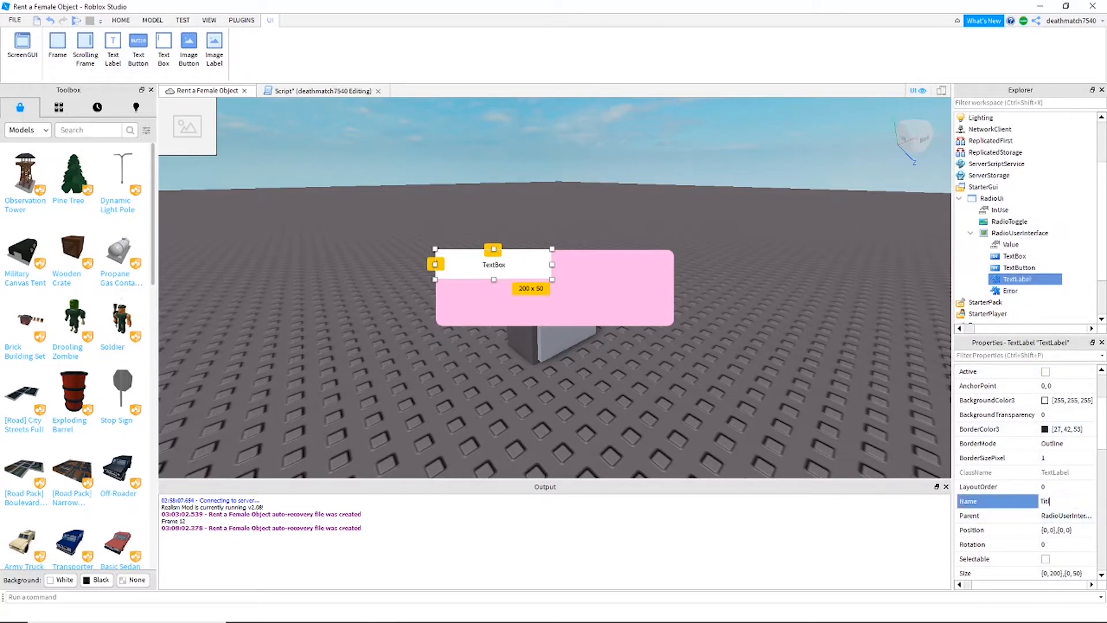
type("Title")
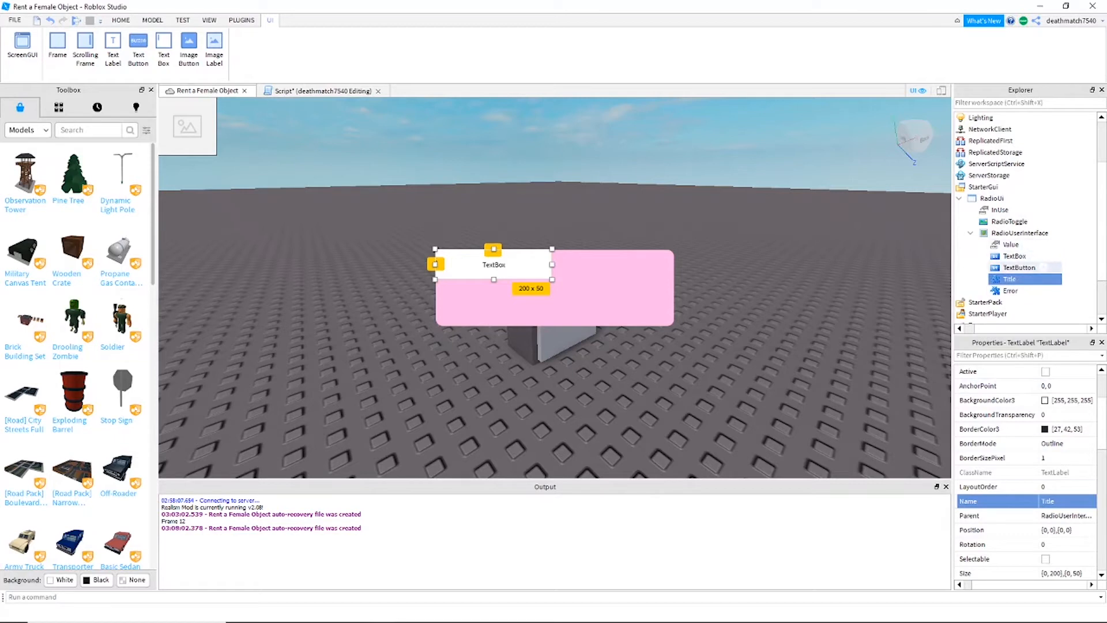
left_click(1018, 267)
type("PlayPause")
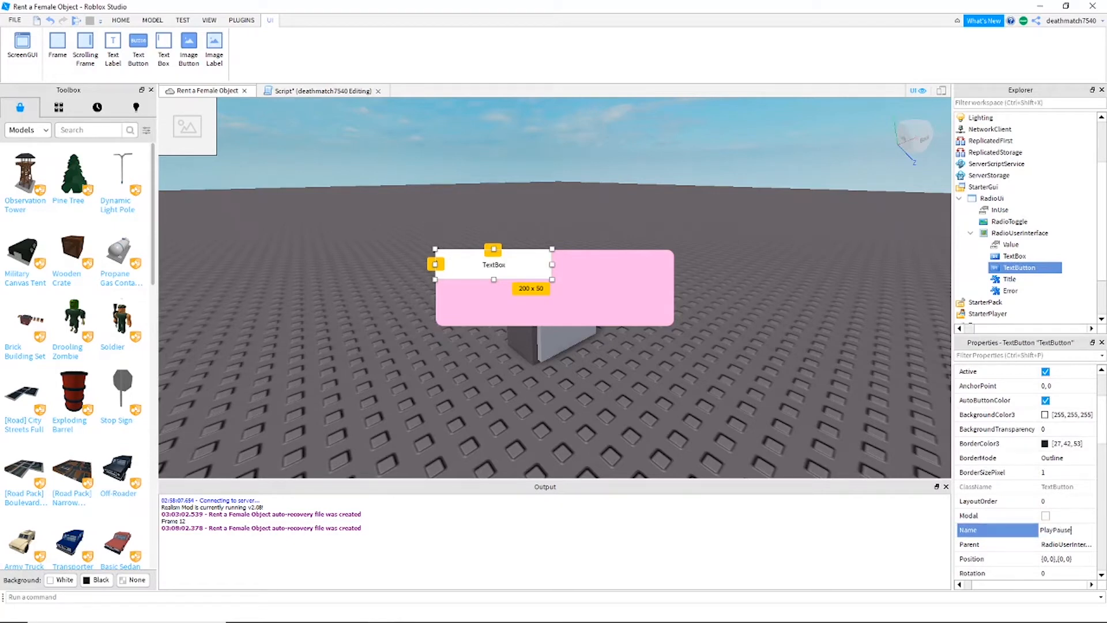
left_click(1016, 256)
type("SoundId")
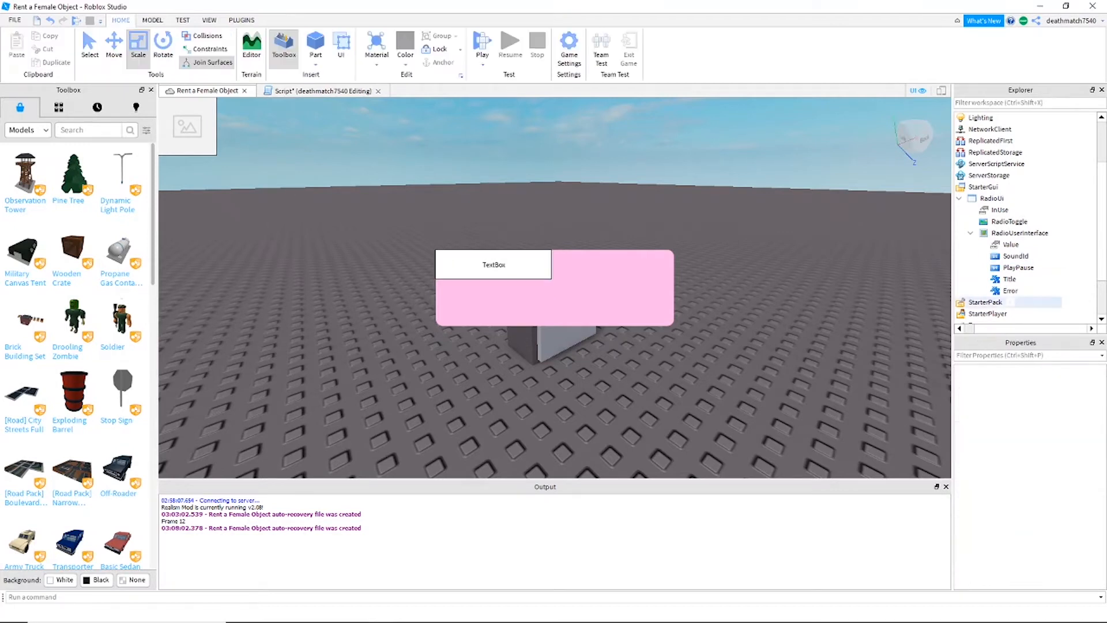
left_click(1010, 244)
type("IsPlaying")
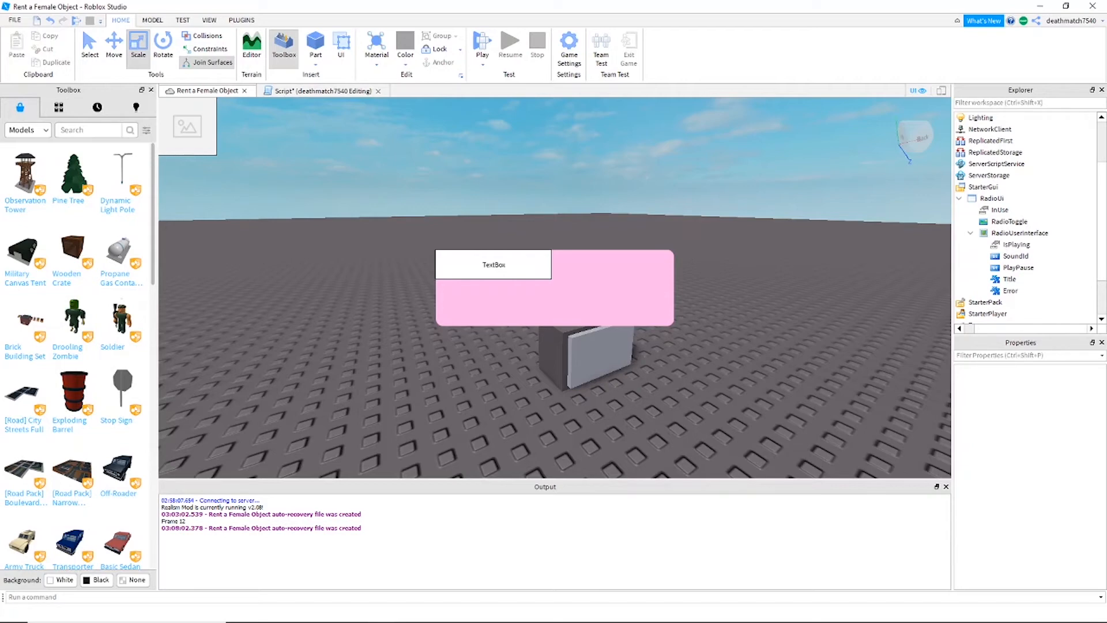
- Insert a Sound and a LocalScript into the PlayPause button
left_click(1015, 256)
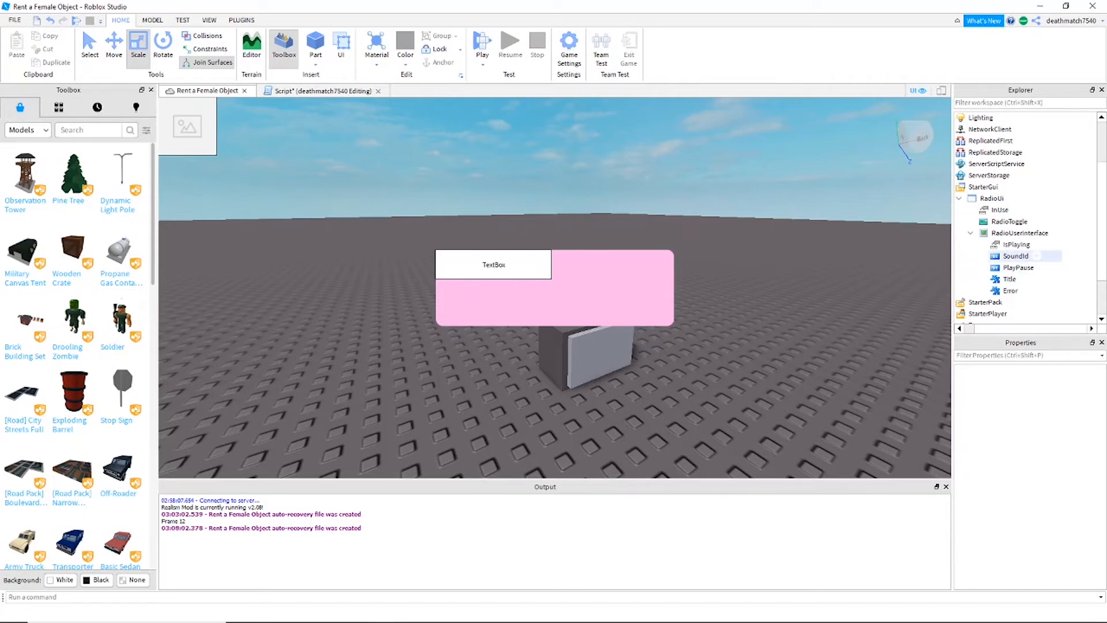
left_click(1012, 302)
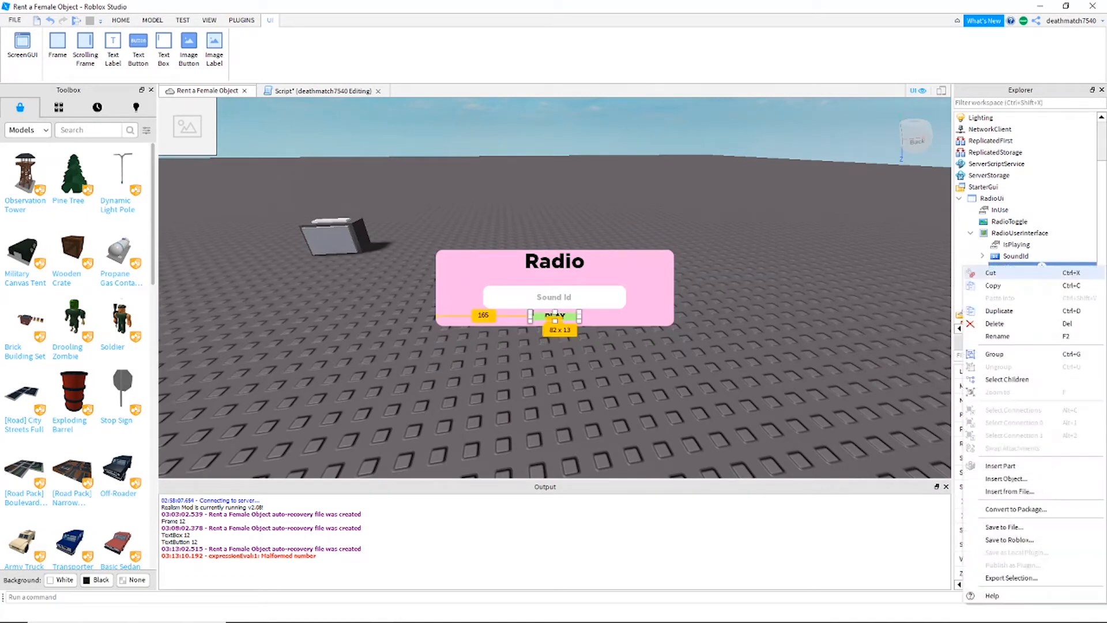
left_click(1006, 479)
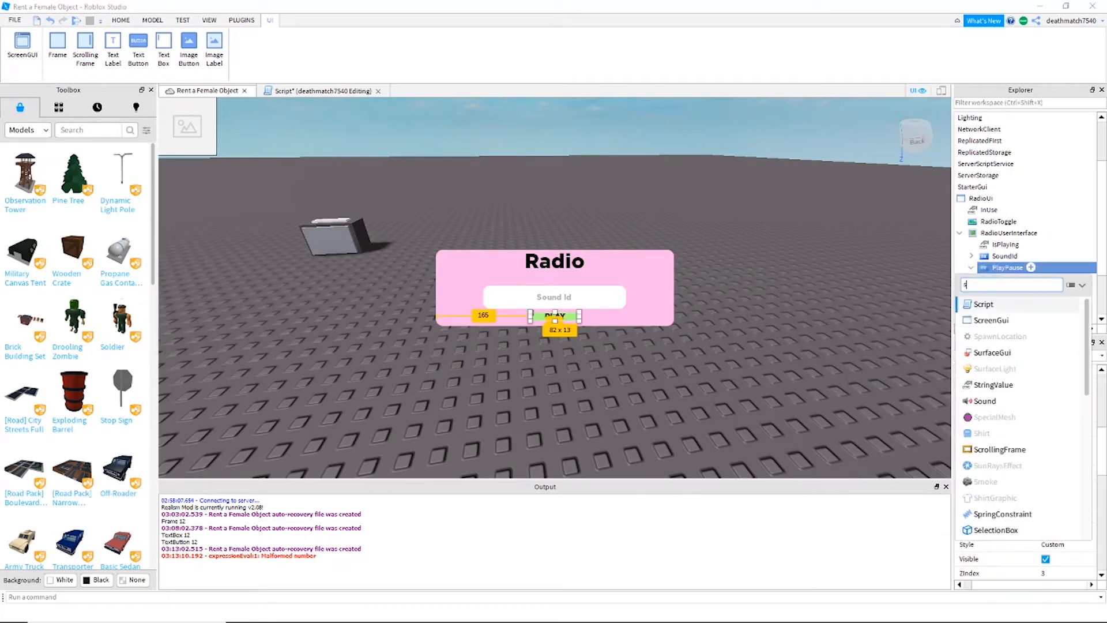
left_click(1008, 260)
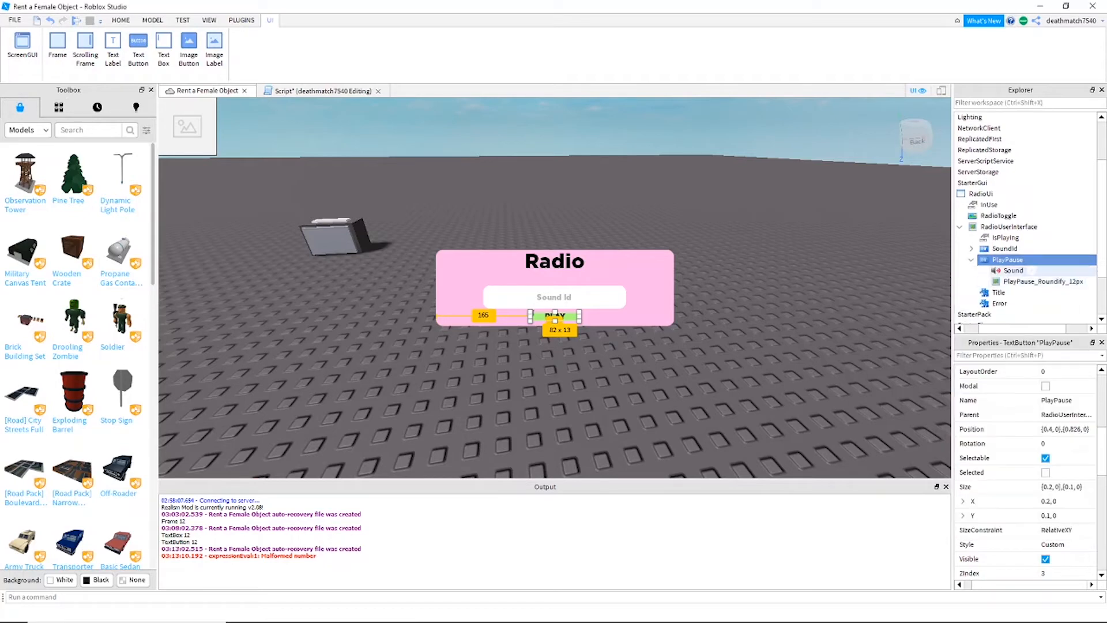
left_click(1030, 259)
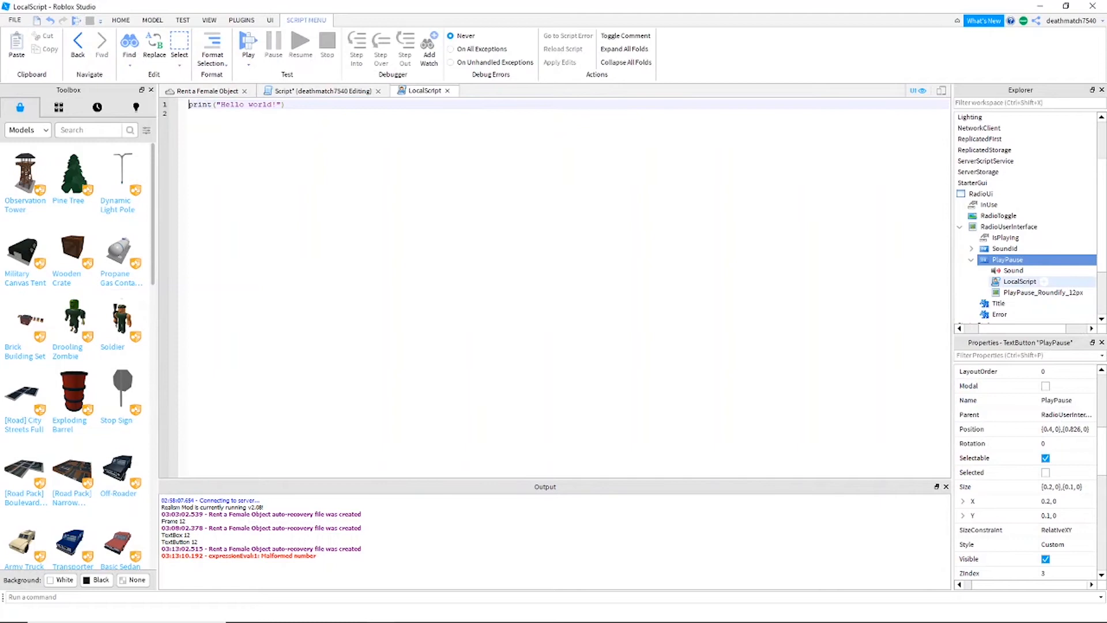
- Rename the Sound to RadioSounds, put the play/stop code in the LocalScript and show the place view
left_click(1013, 270)
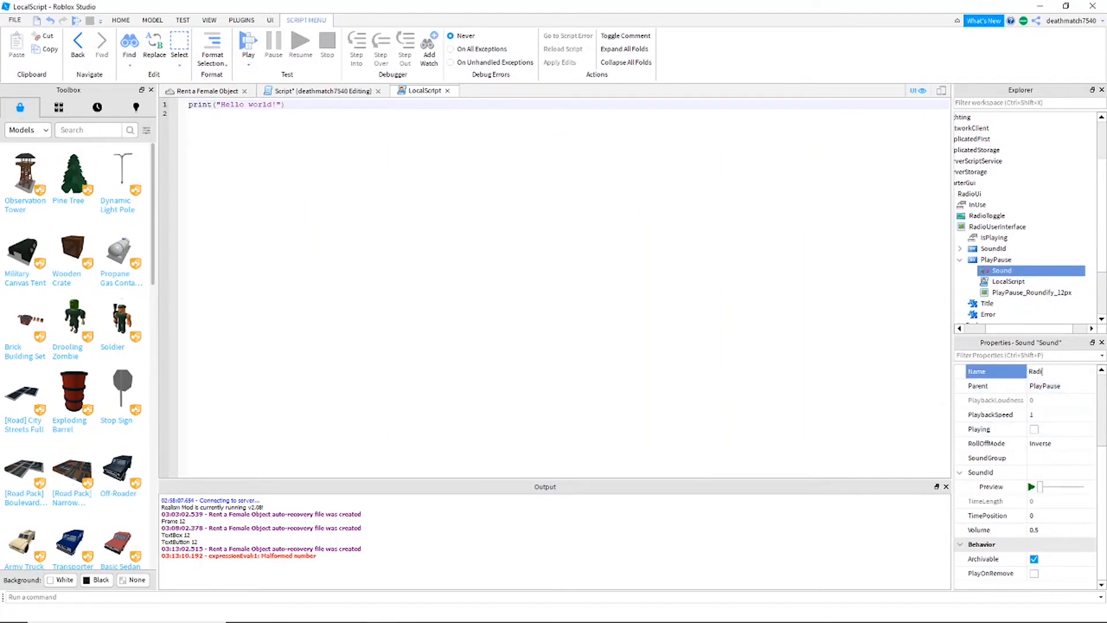
type("RadioSounds")
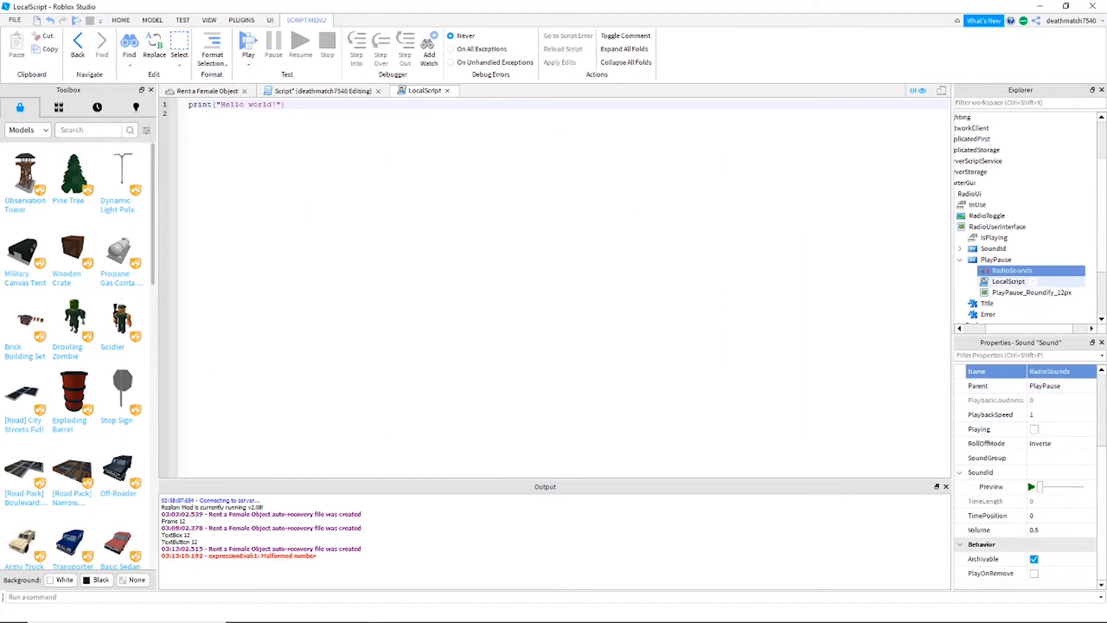
left_click(1008, 281)
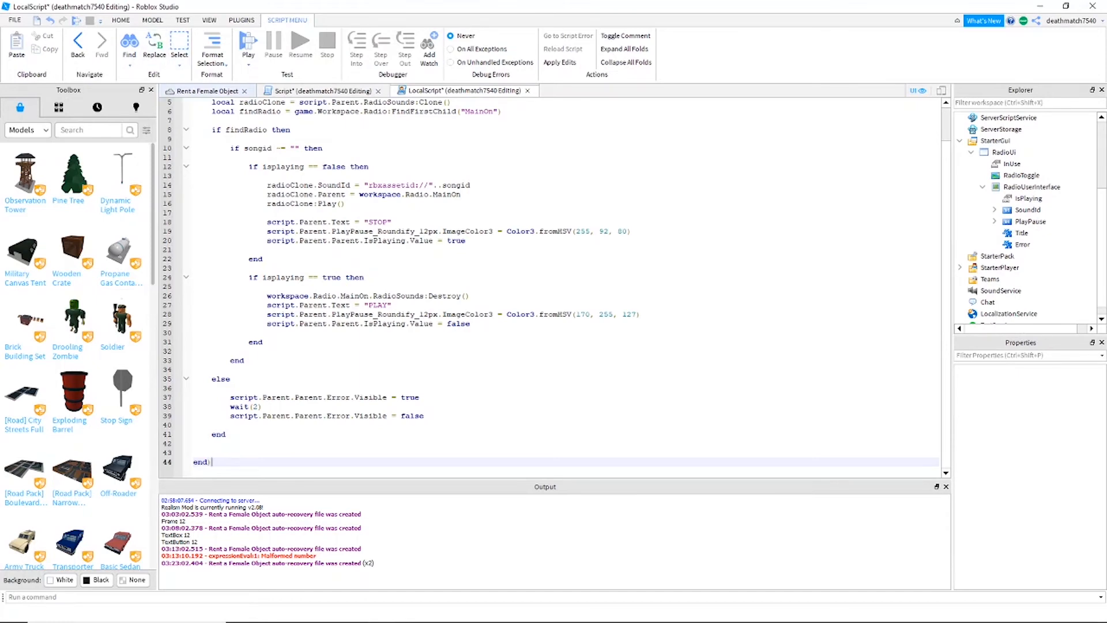
left_click(201, 90)
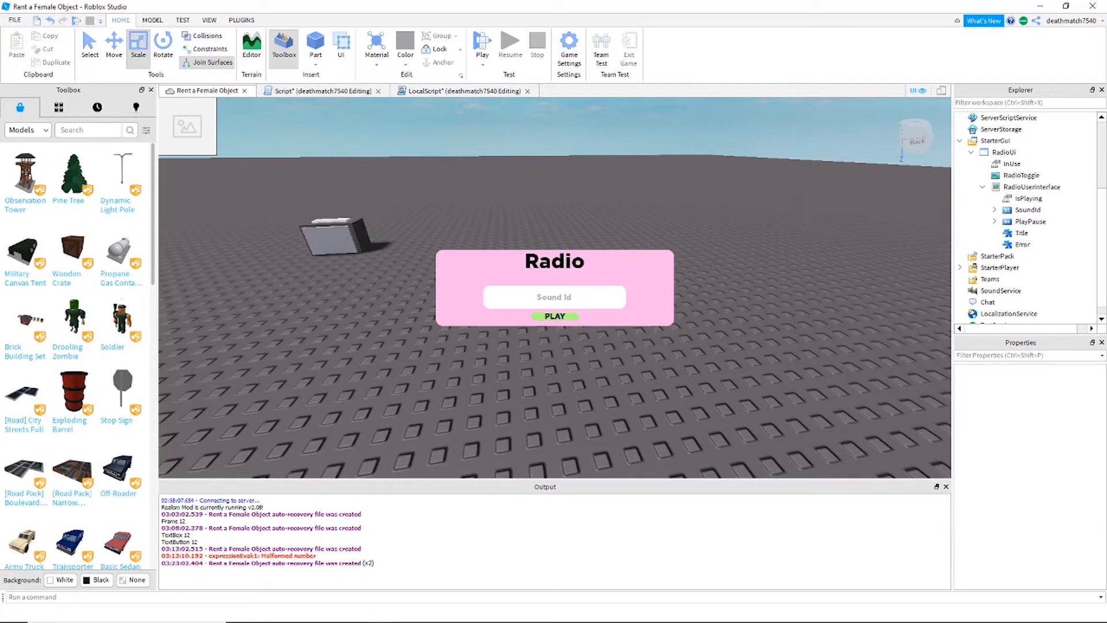
- Add a LocalScript inside RadioToggle so it opens in the editor
left_click(1011, 174)
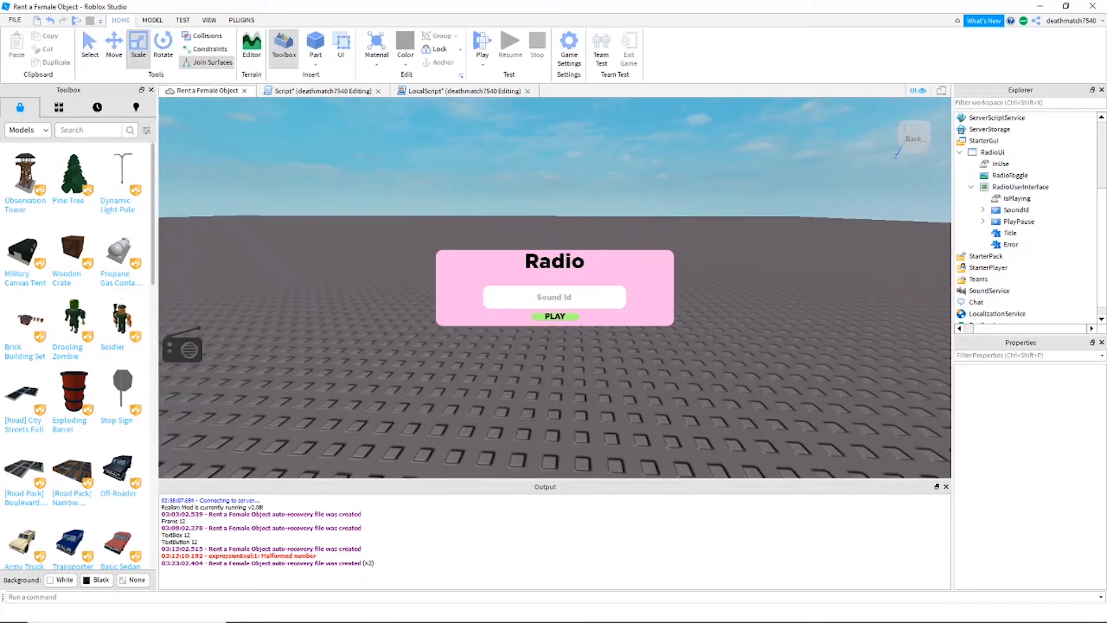
left_click(1011, 174)
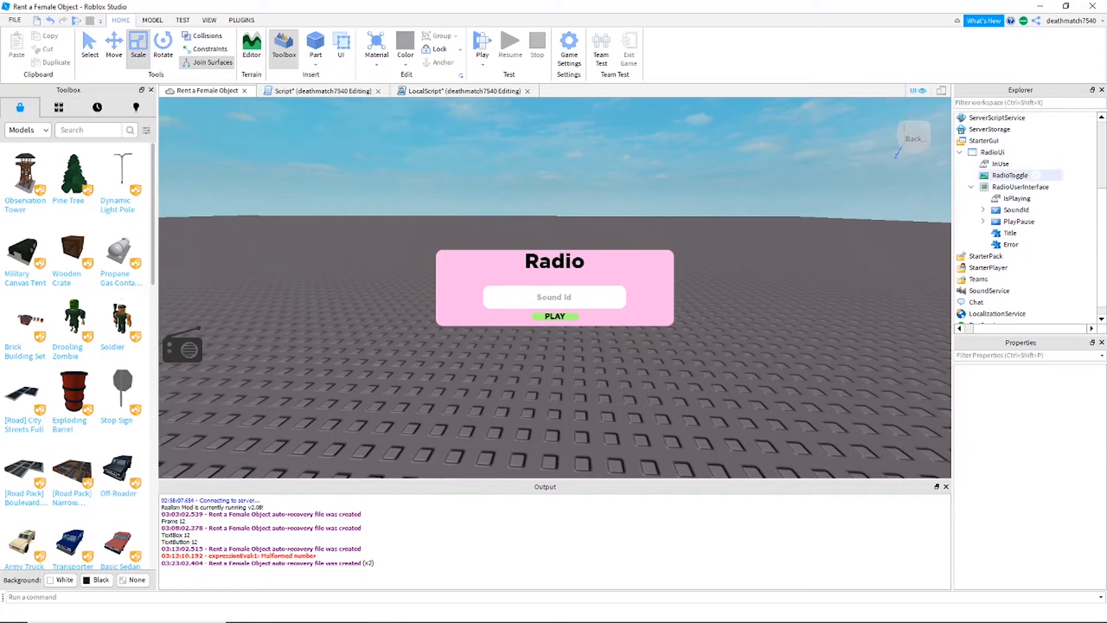
left_click(1036, 174)
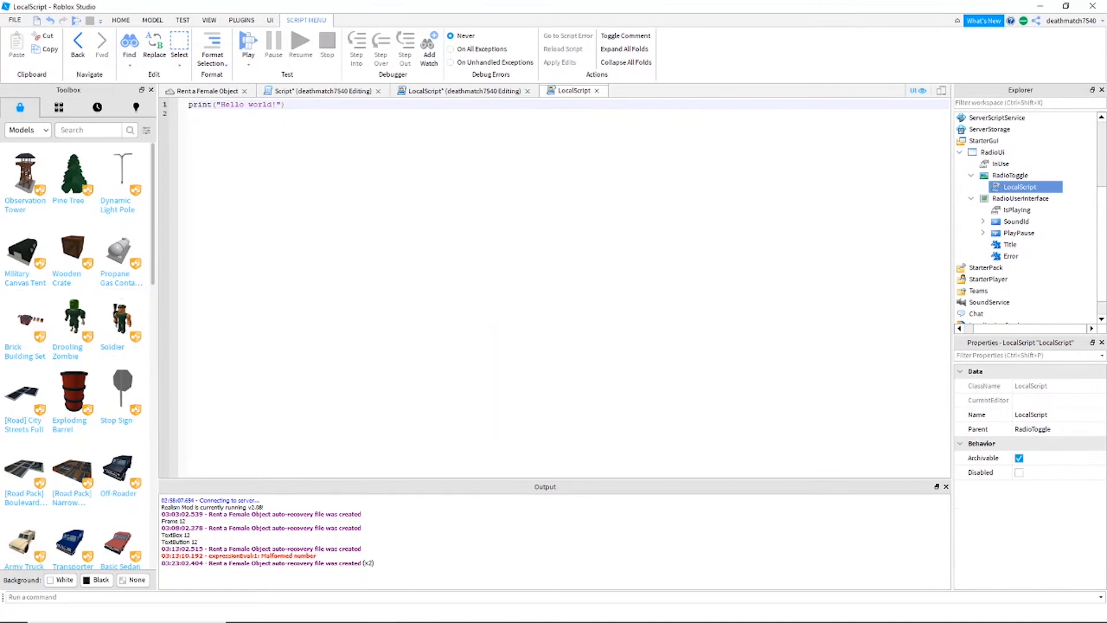
- Select the placeholder print line to replace it with the toggle script
triple_click(236, 105)
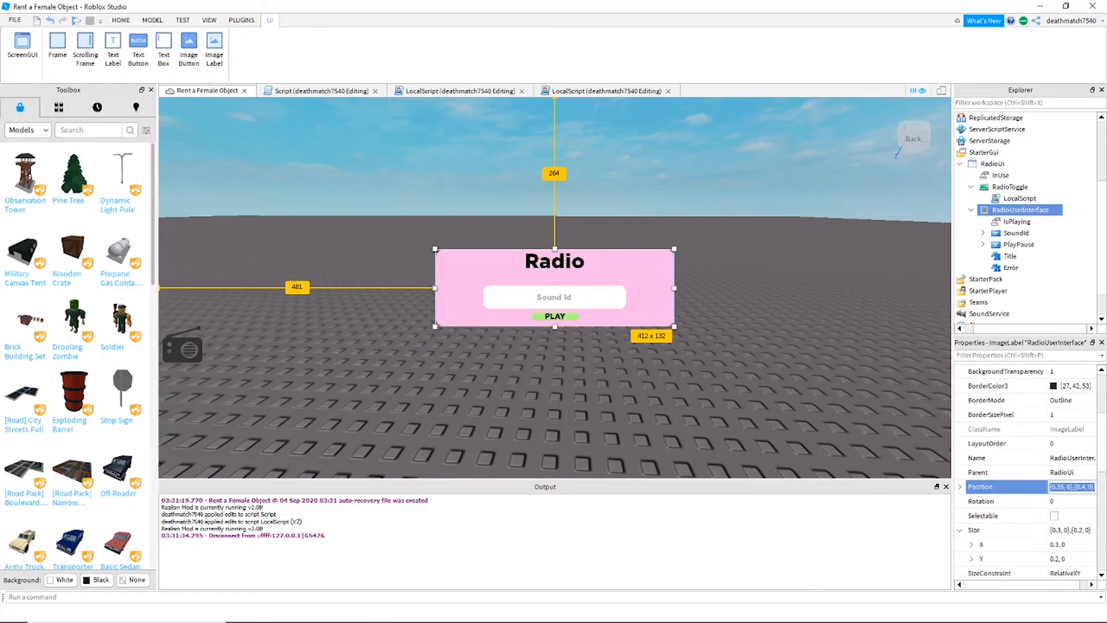
- Start a play test of the place from the Home tab
left_click(1070, 486)
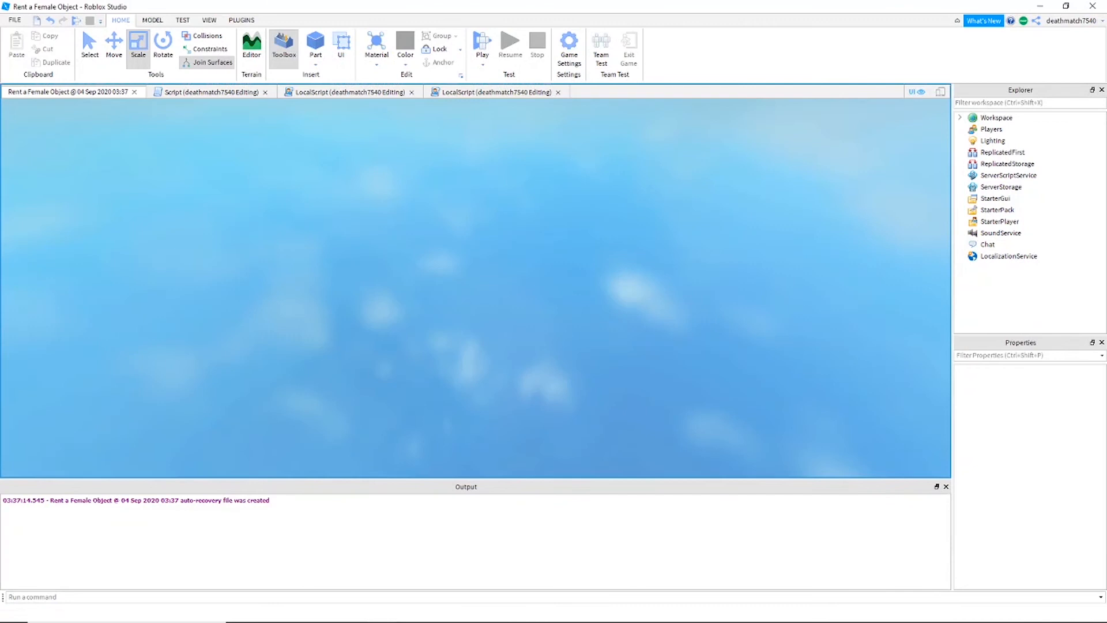
left_click(482, 44)
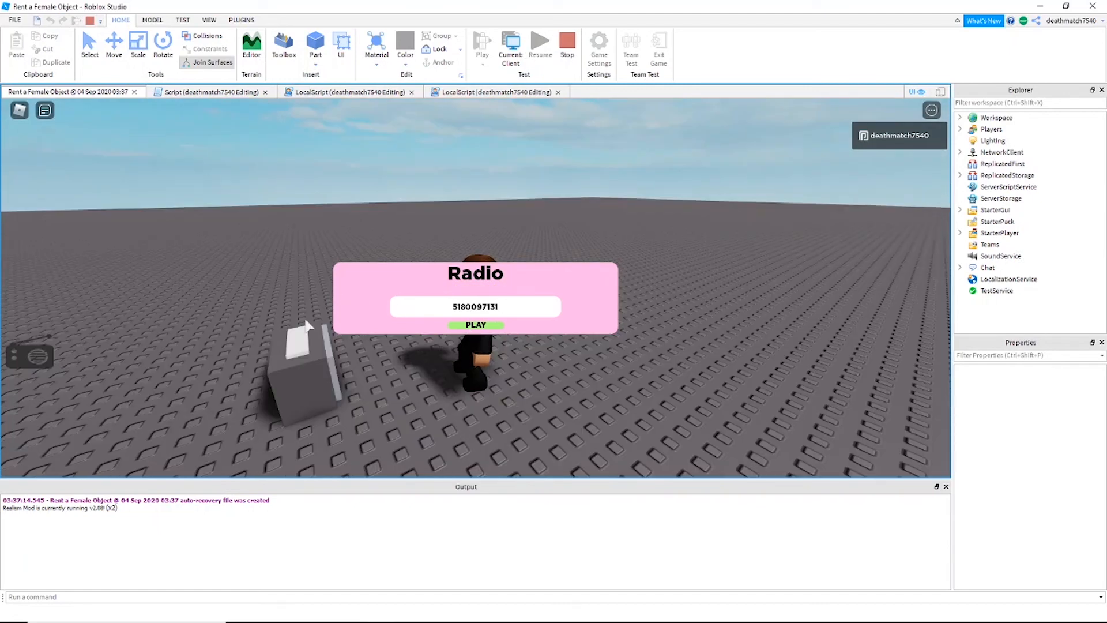
mouse_move(296, 343)
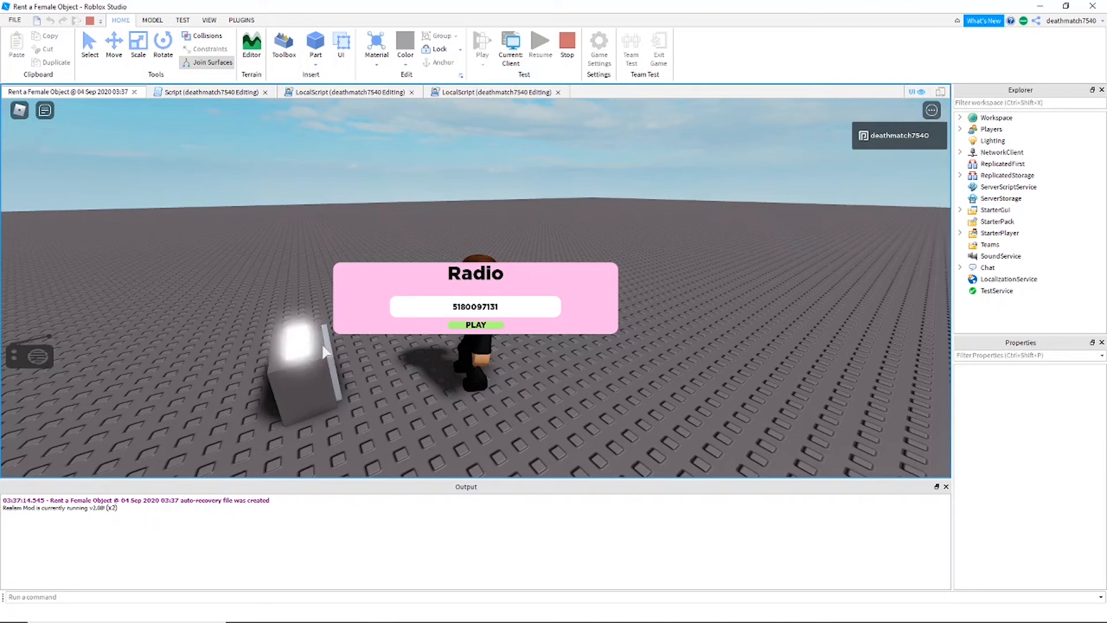
left_click(475, 325)
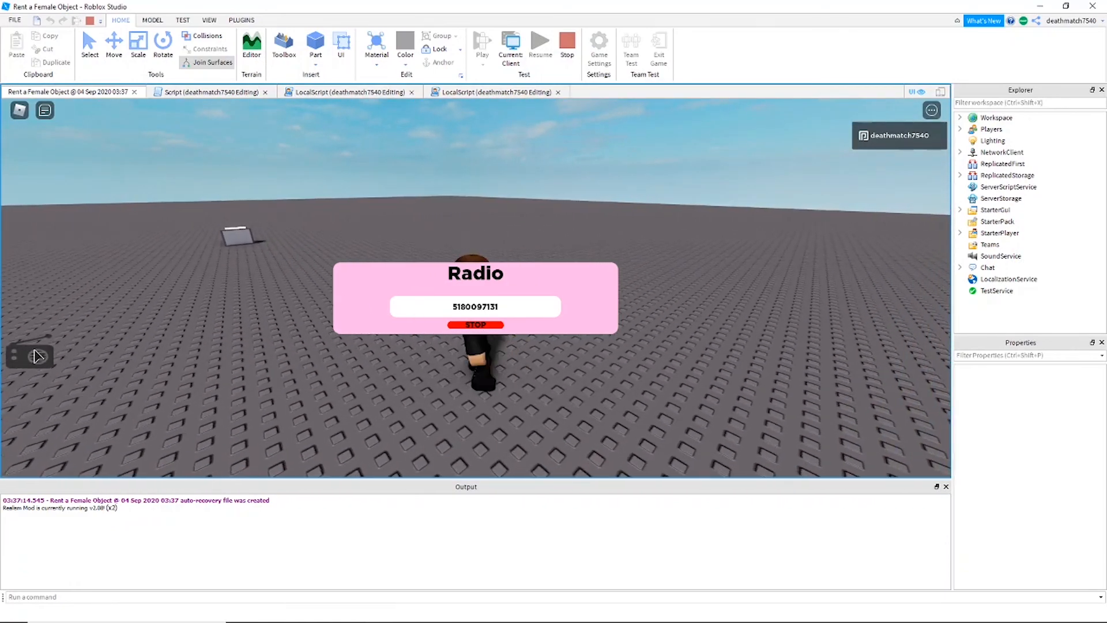
left_click(474, 326)
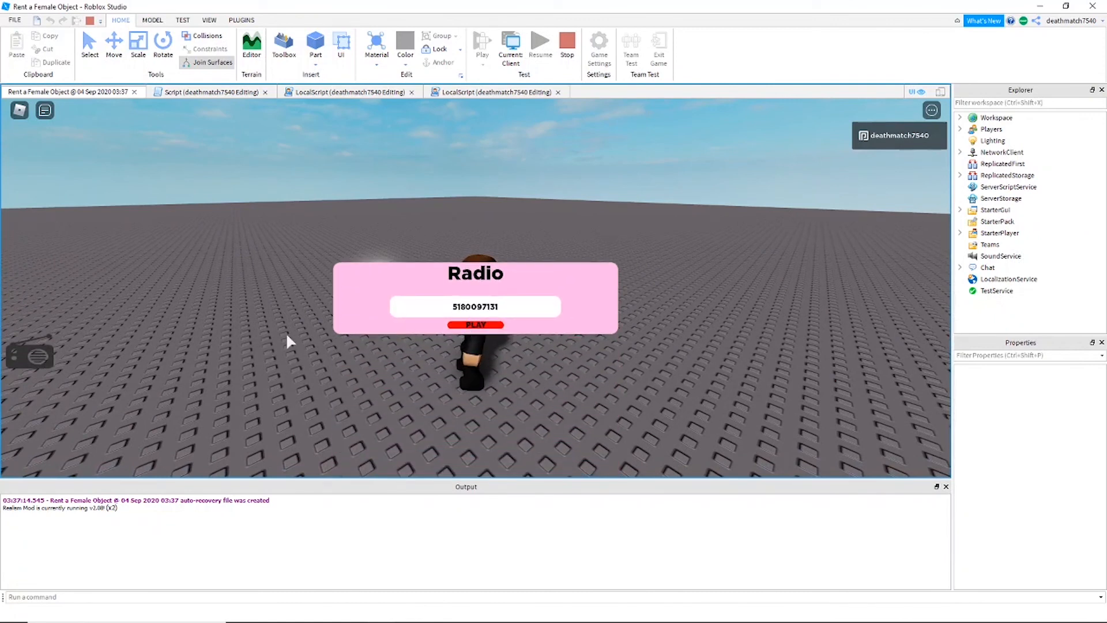
mouse_move(279, 333)
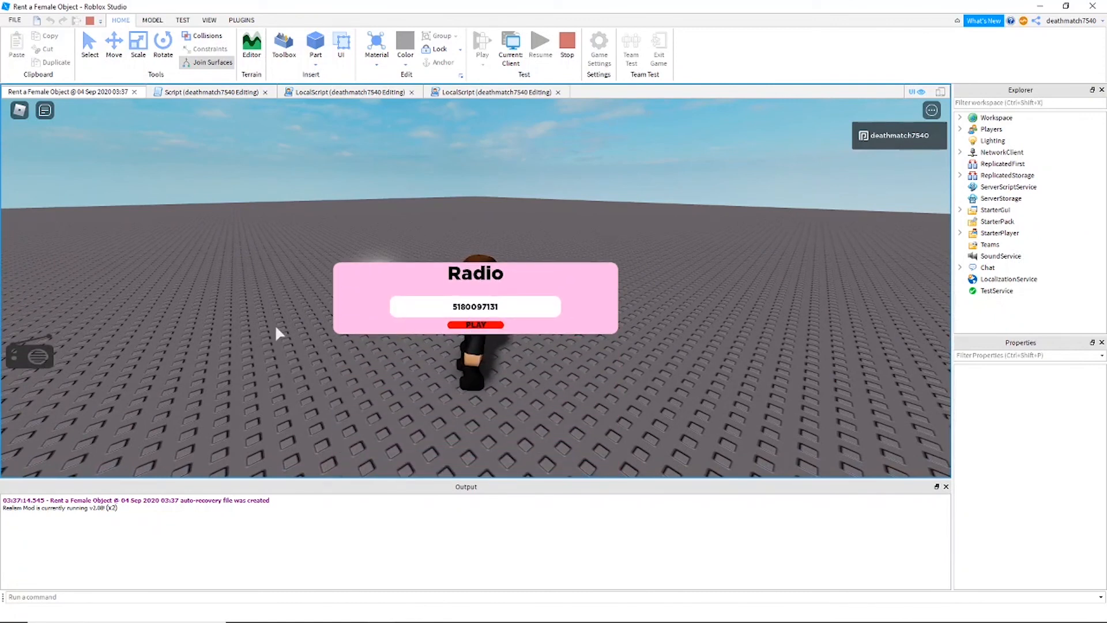